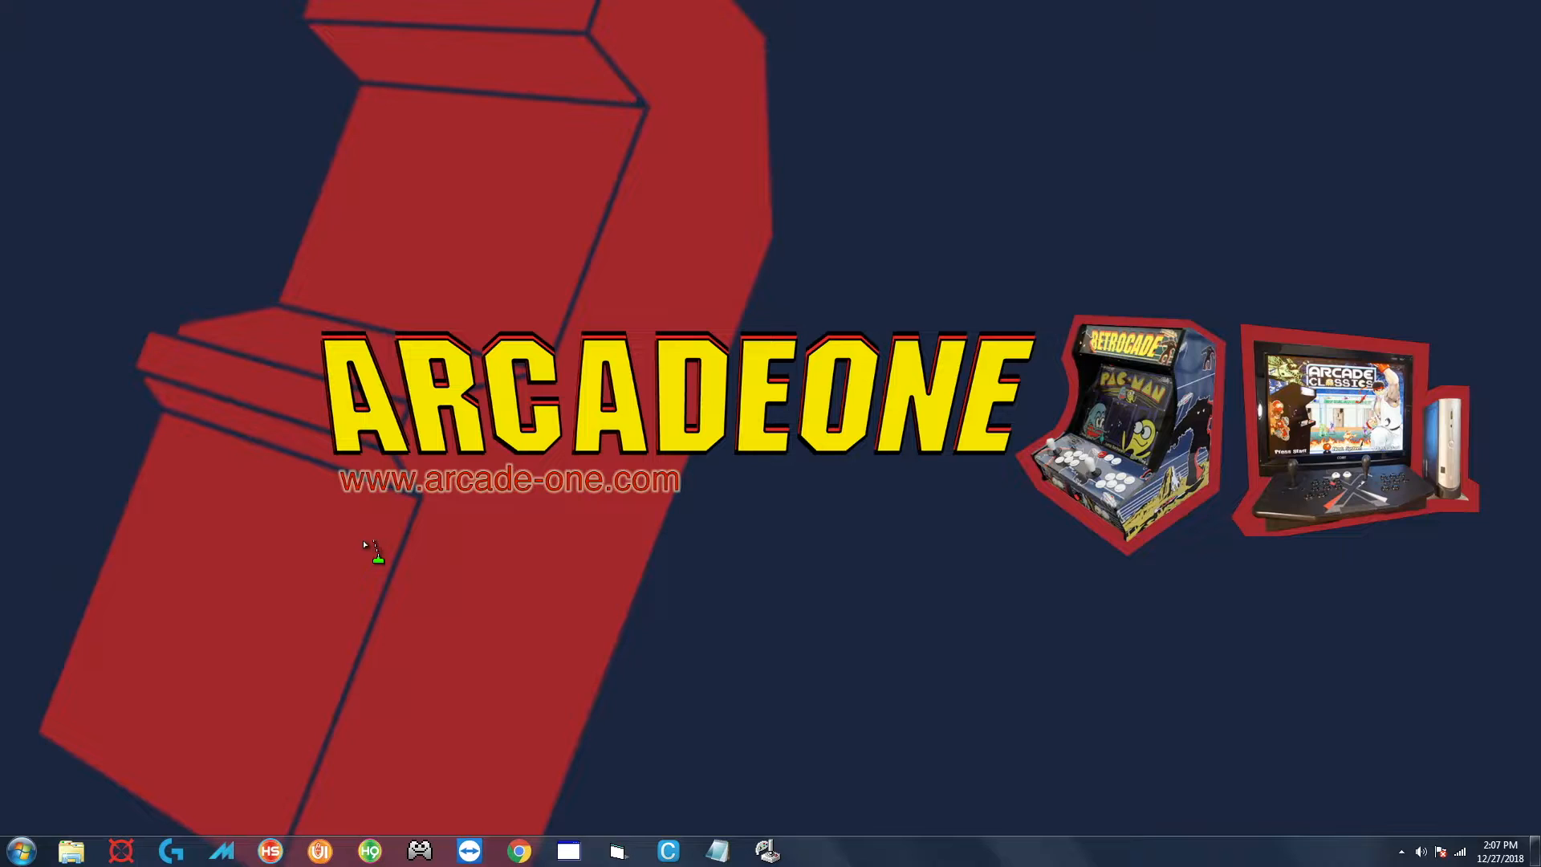
mouse_move(386, 491)
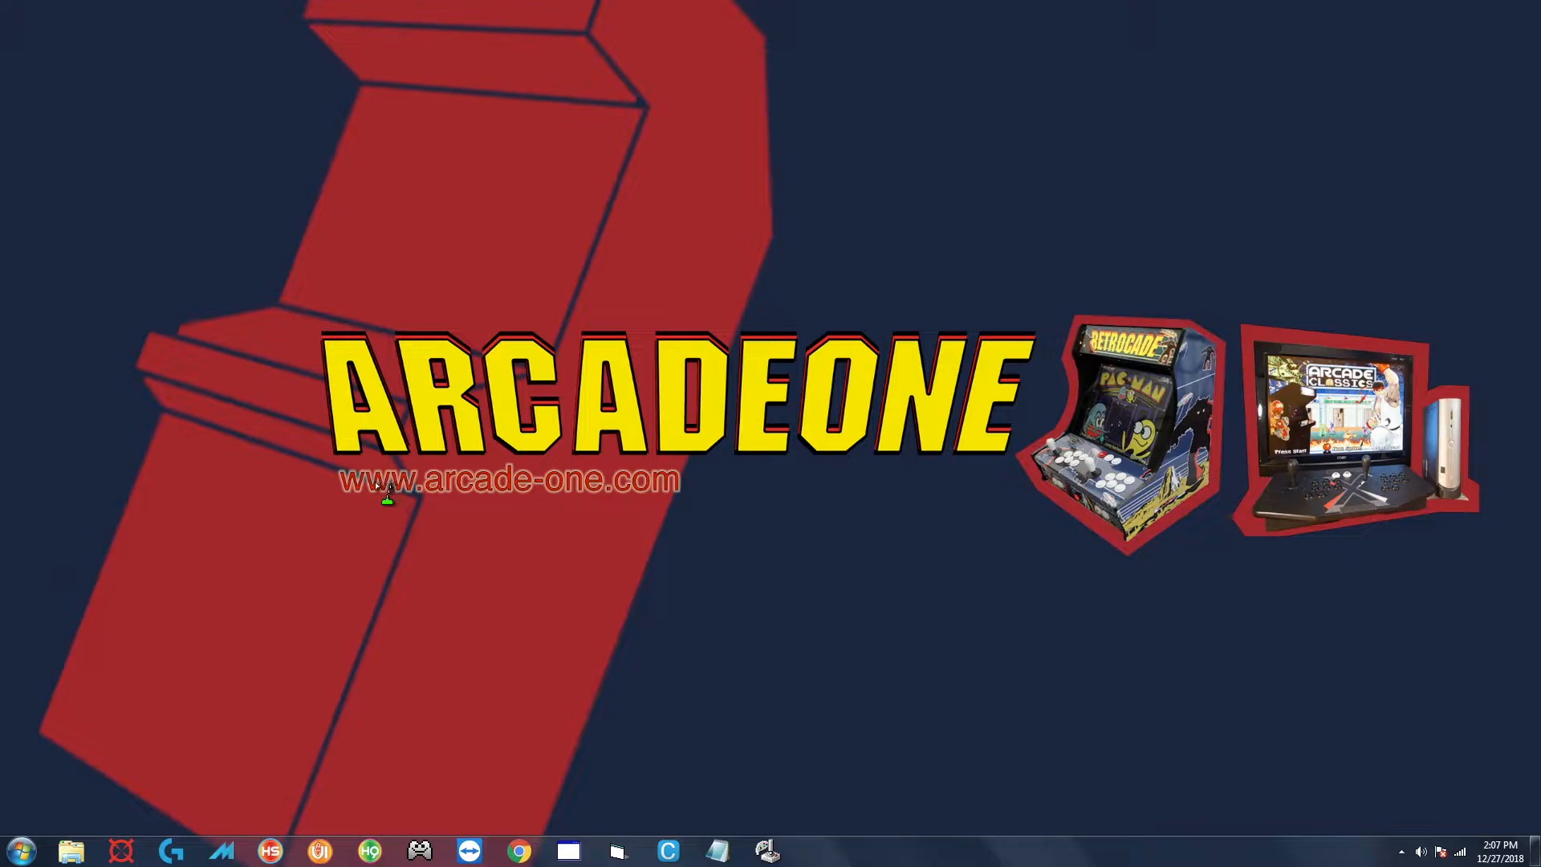
mouse_move(271, 334)
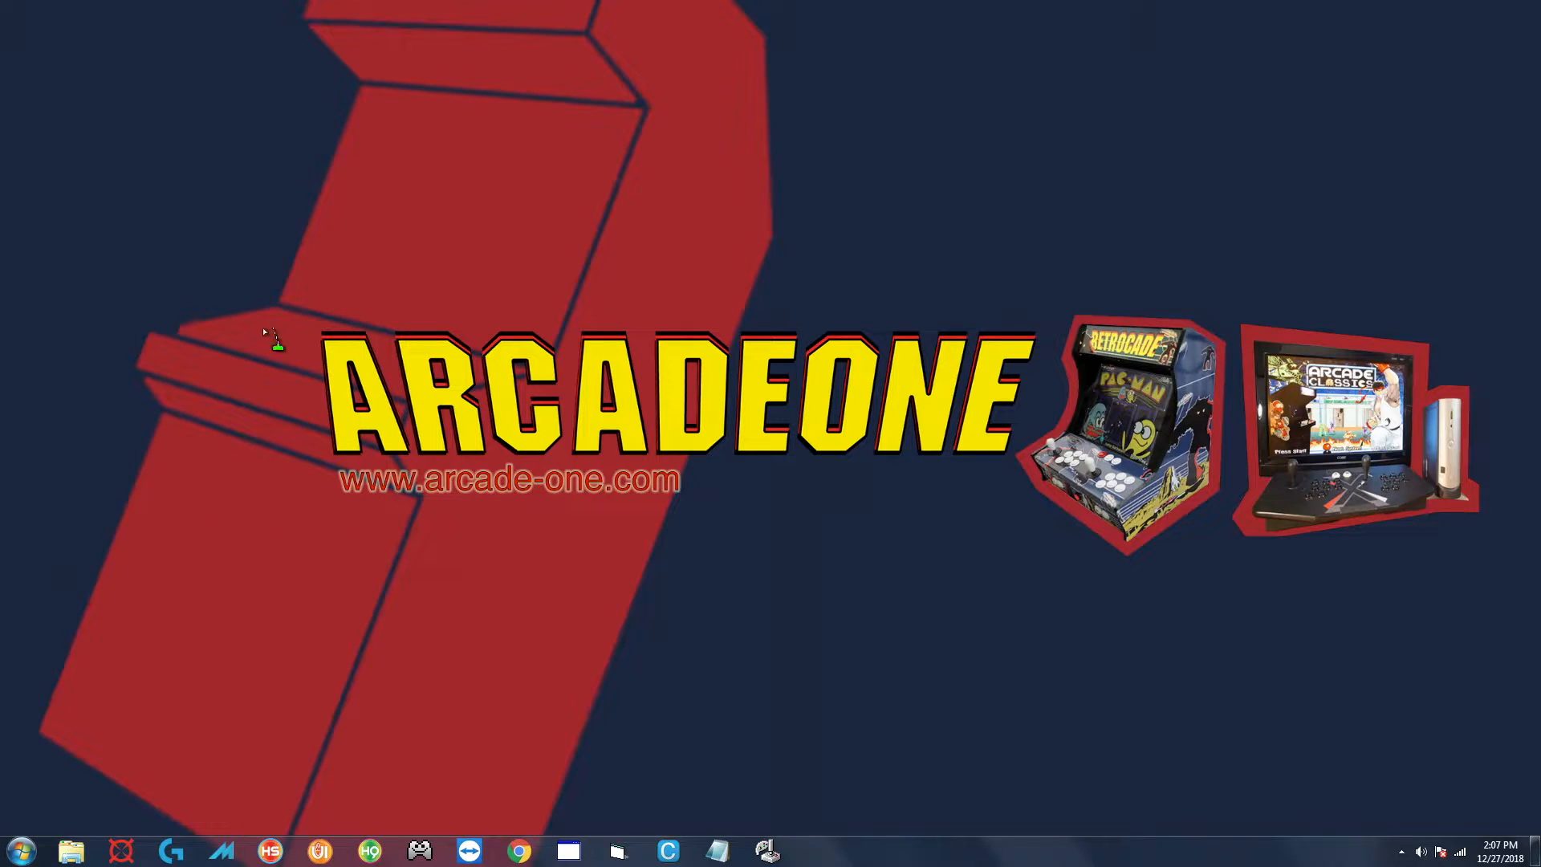
mouse_move(236, 634)
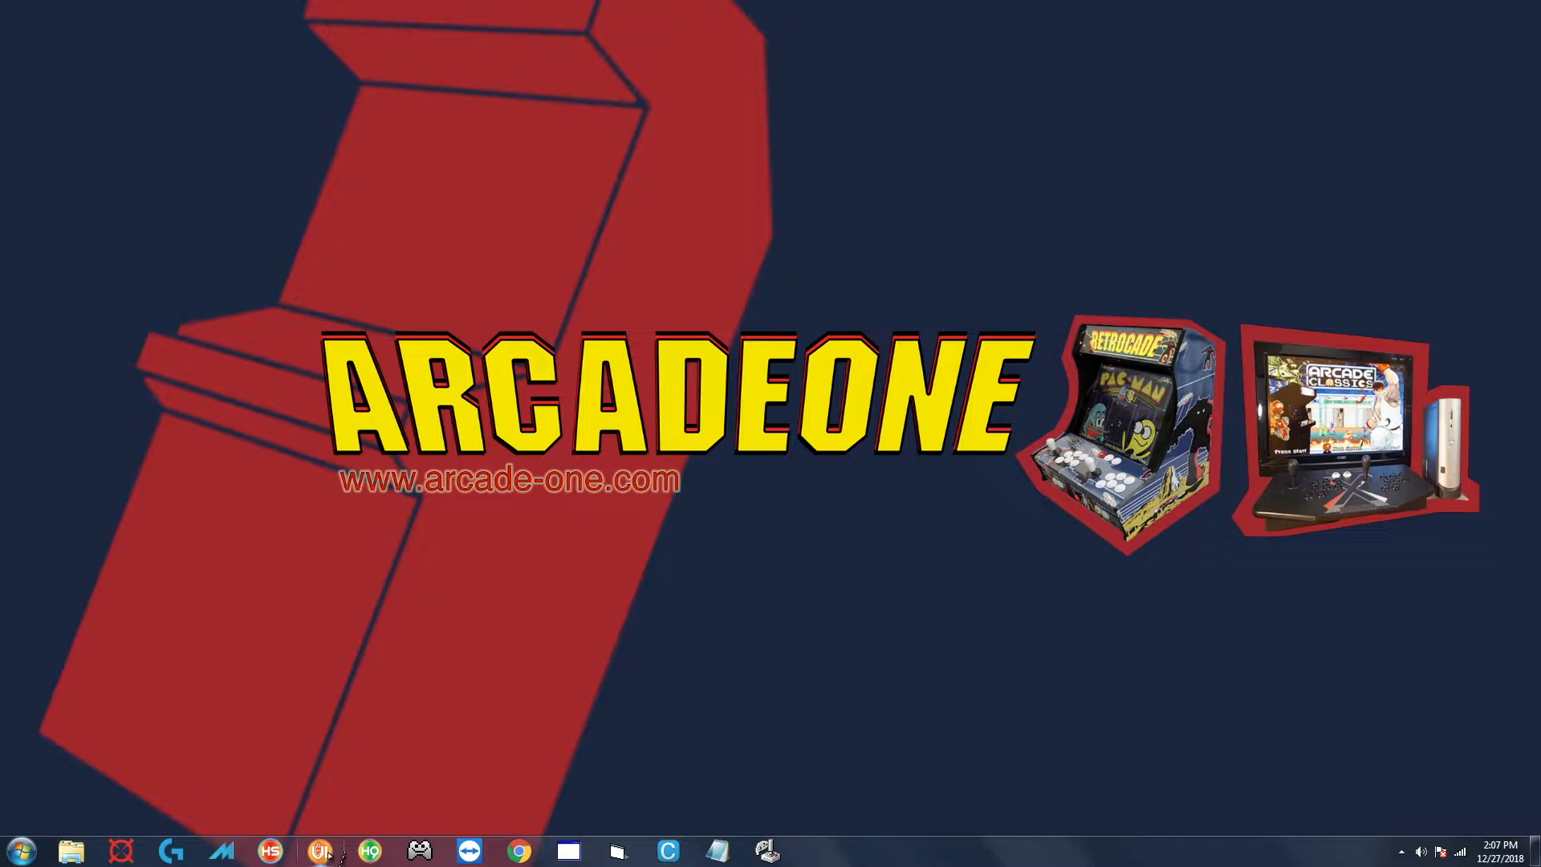
mouse_move(423, 722)
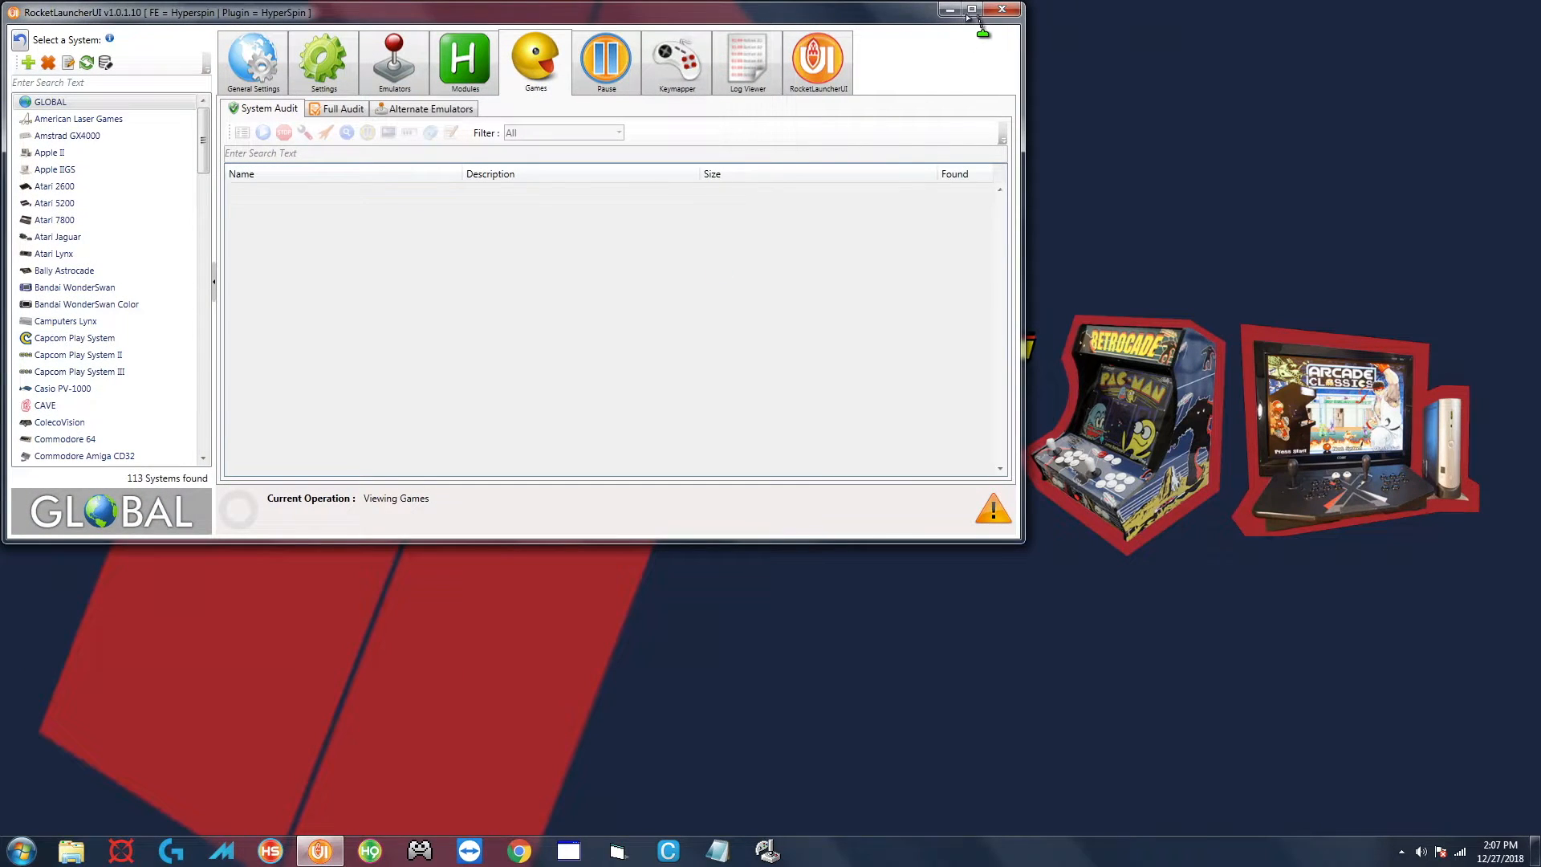
Maximize RocketLauncherUI and select American Laser Games in the system list
click(971, 10)
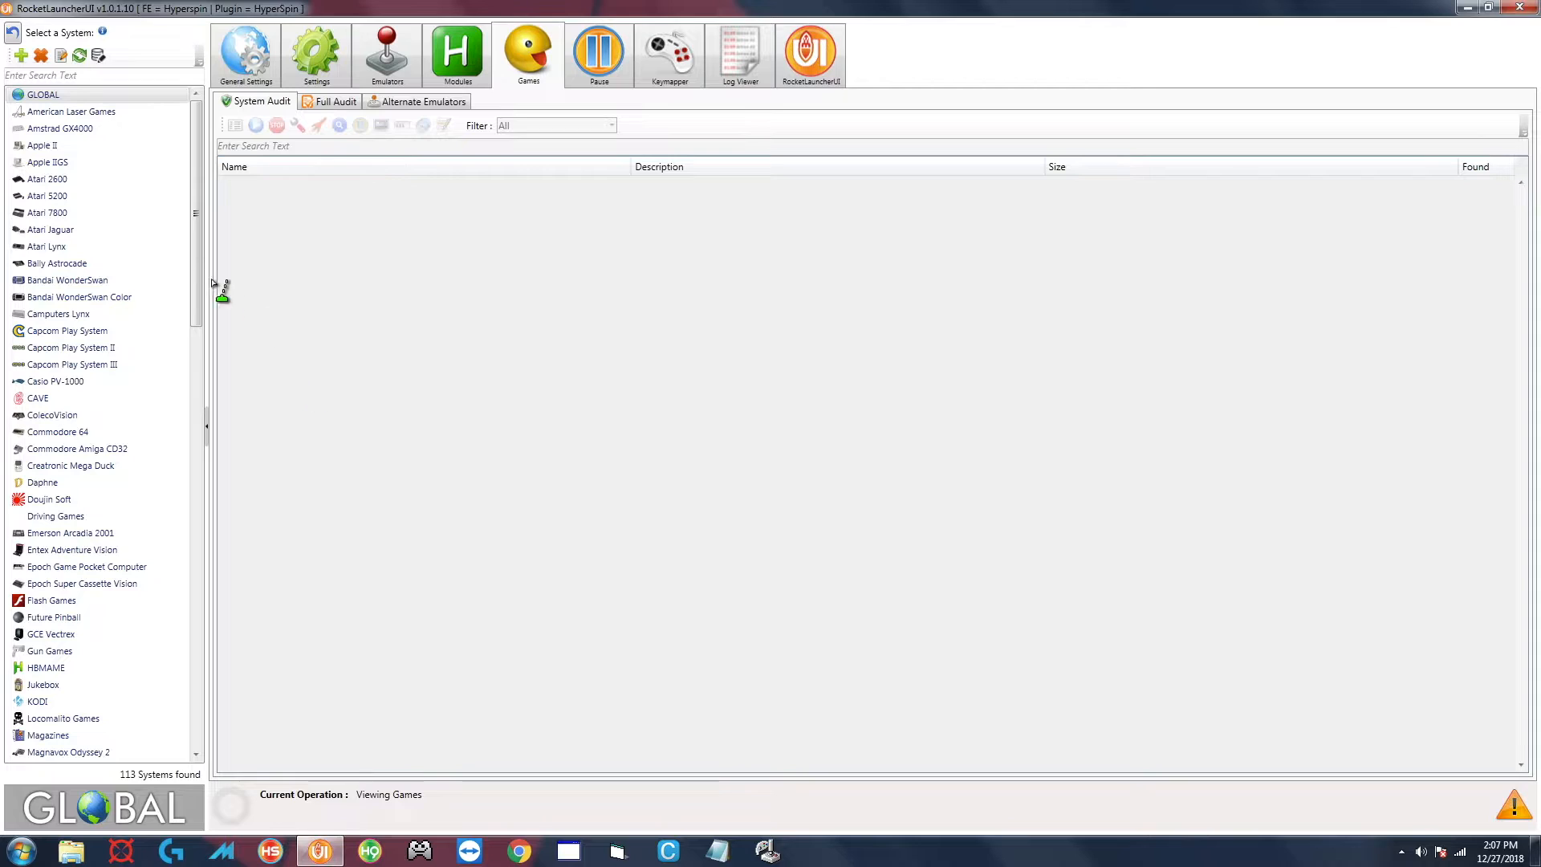
mouse_move(48, 179)
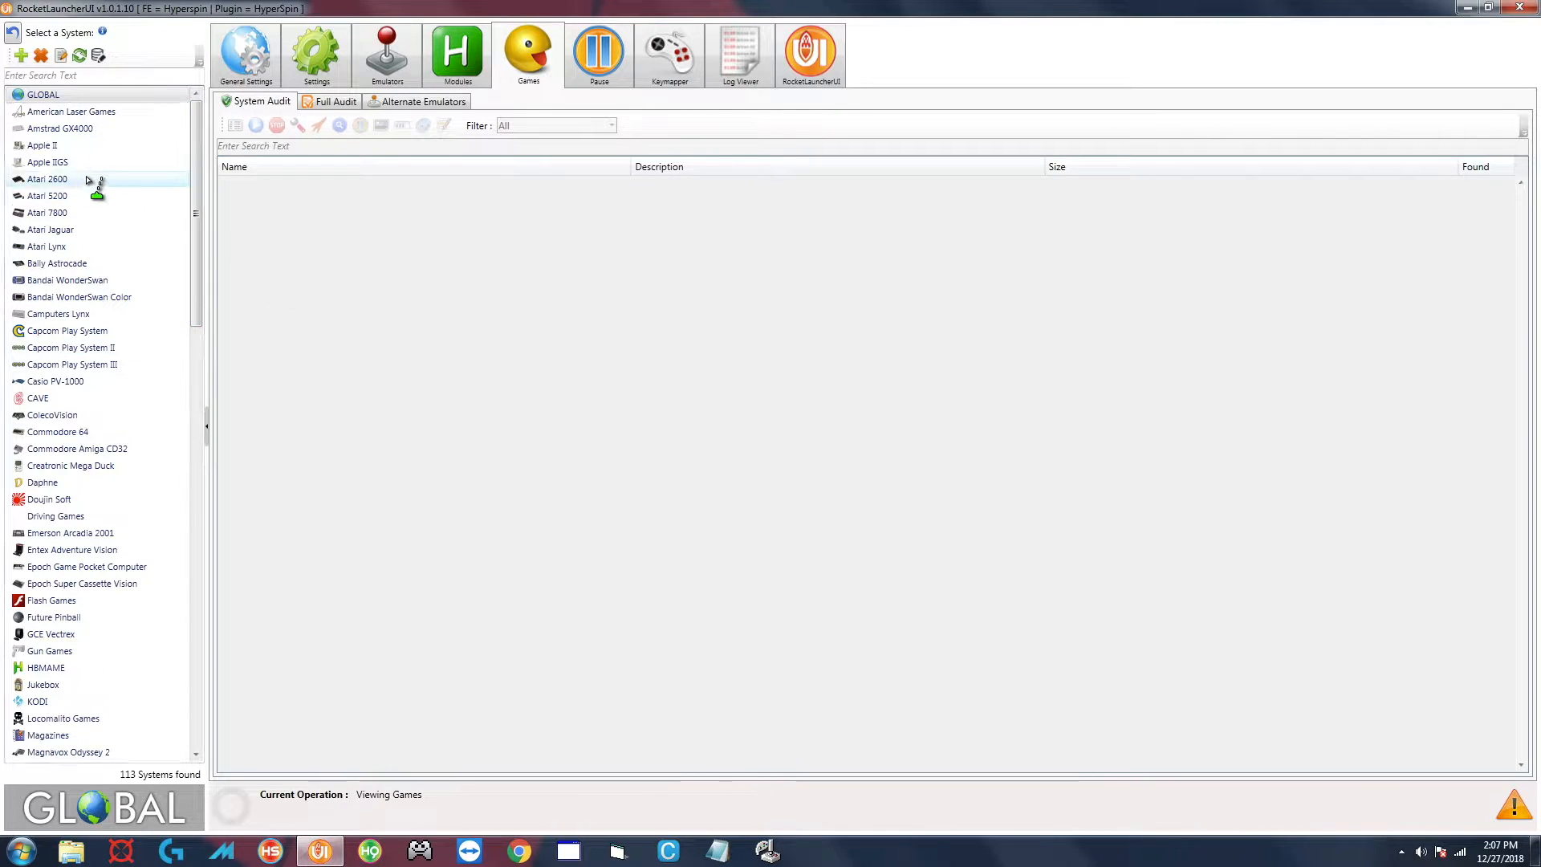
click(70, 111)
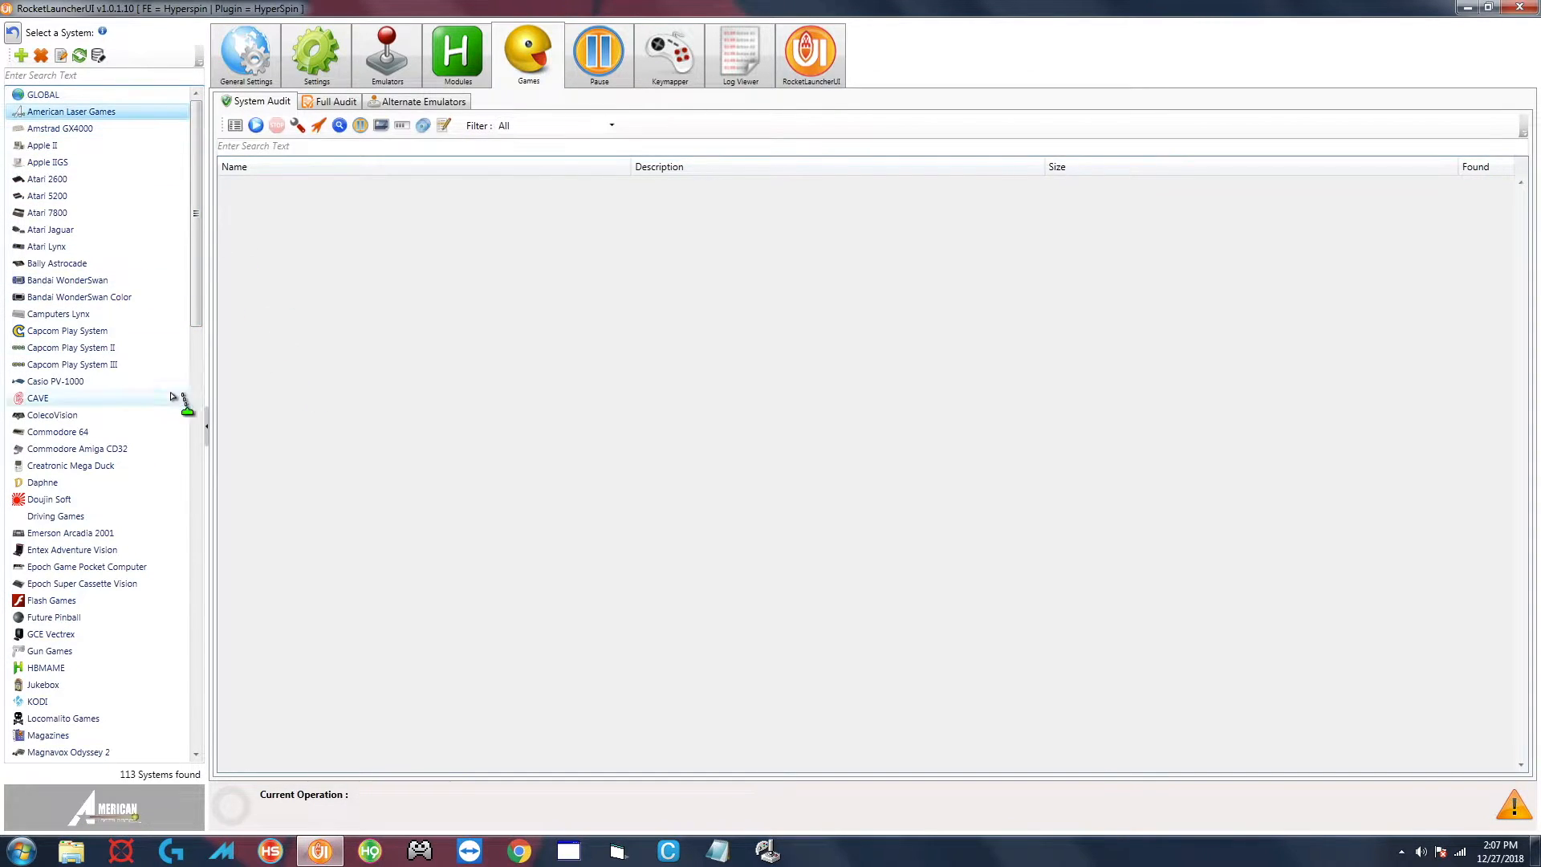
mouse_move(88, 262)
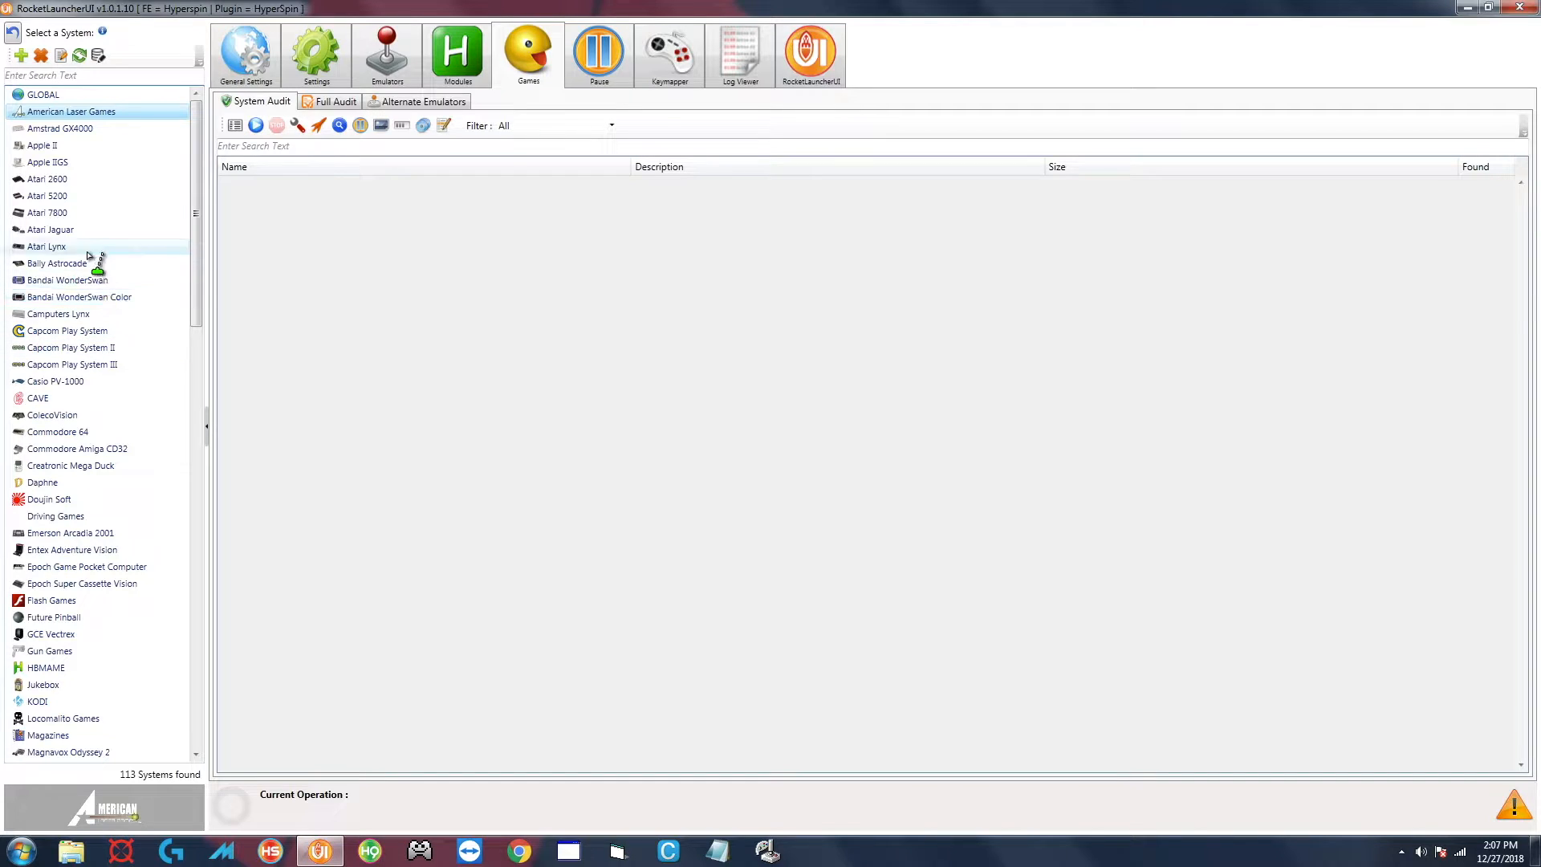
mouse_move(41, 56)
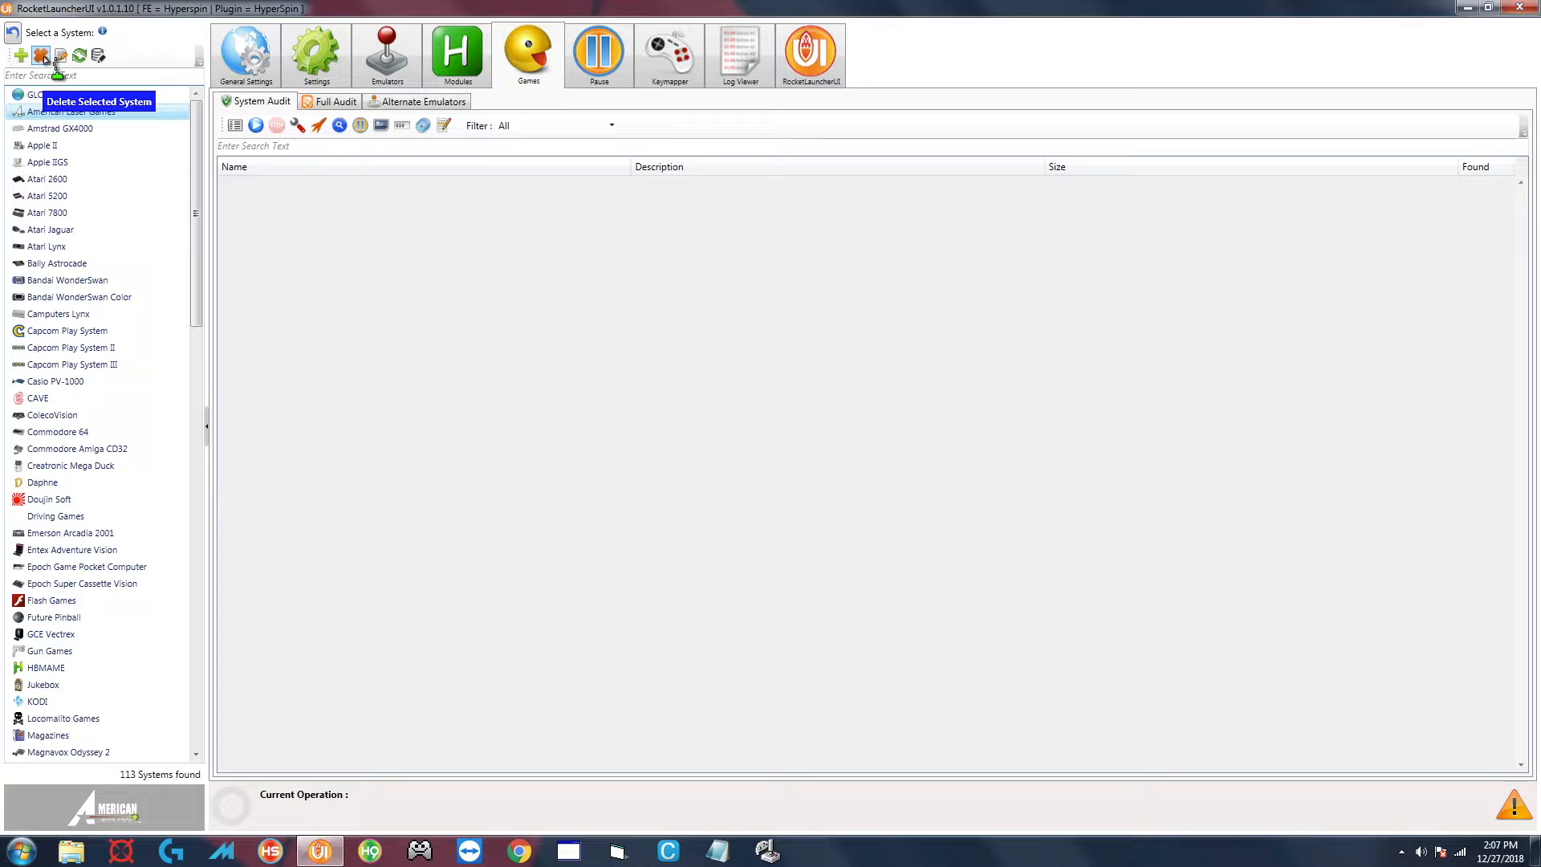
Start deleting the selected American Laser Games system via Delete Selected System
click(41, 56)
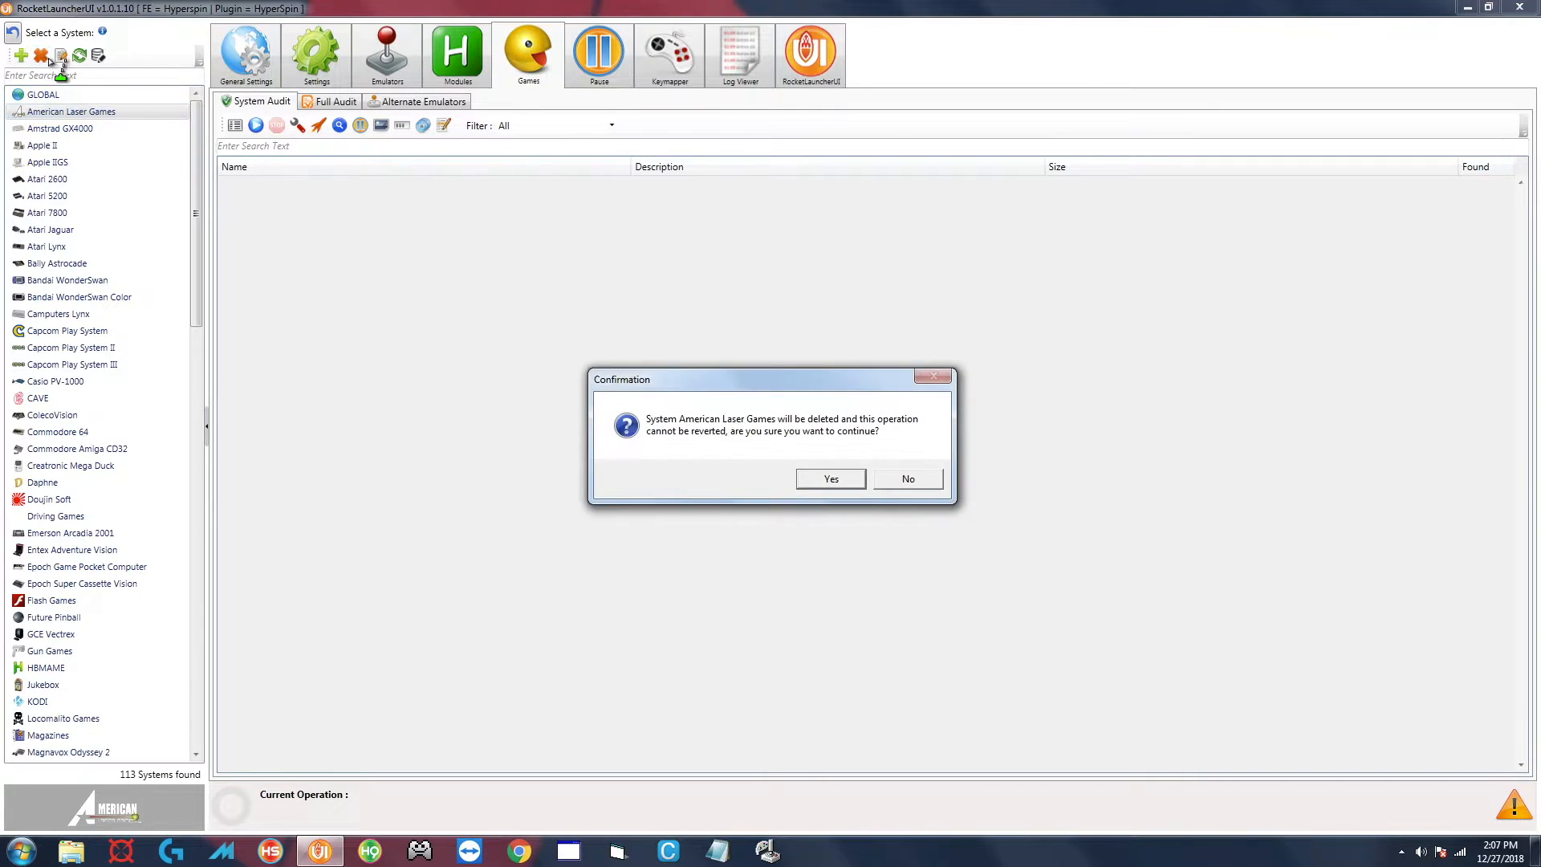
mouse_move(895, 452)
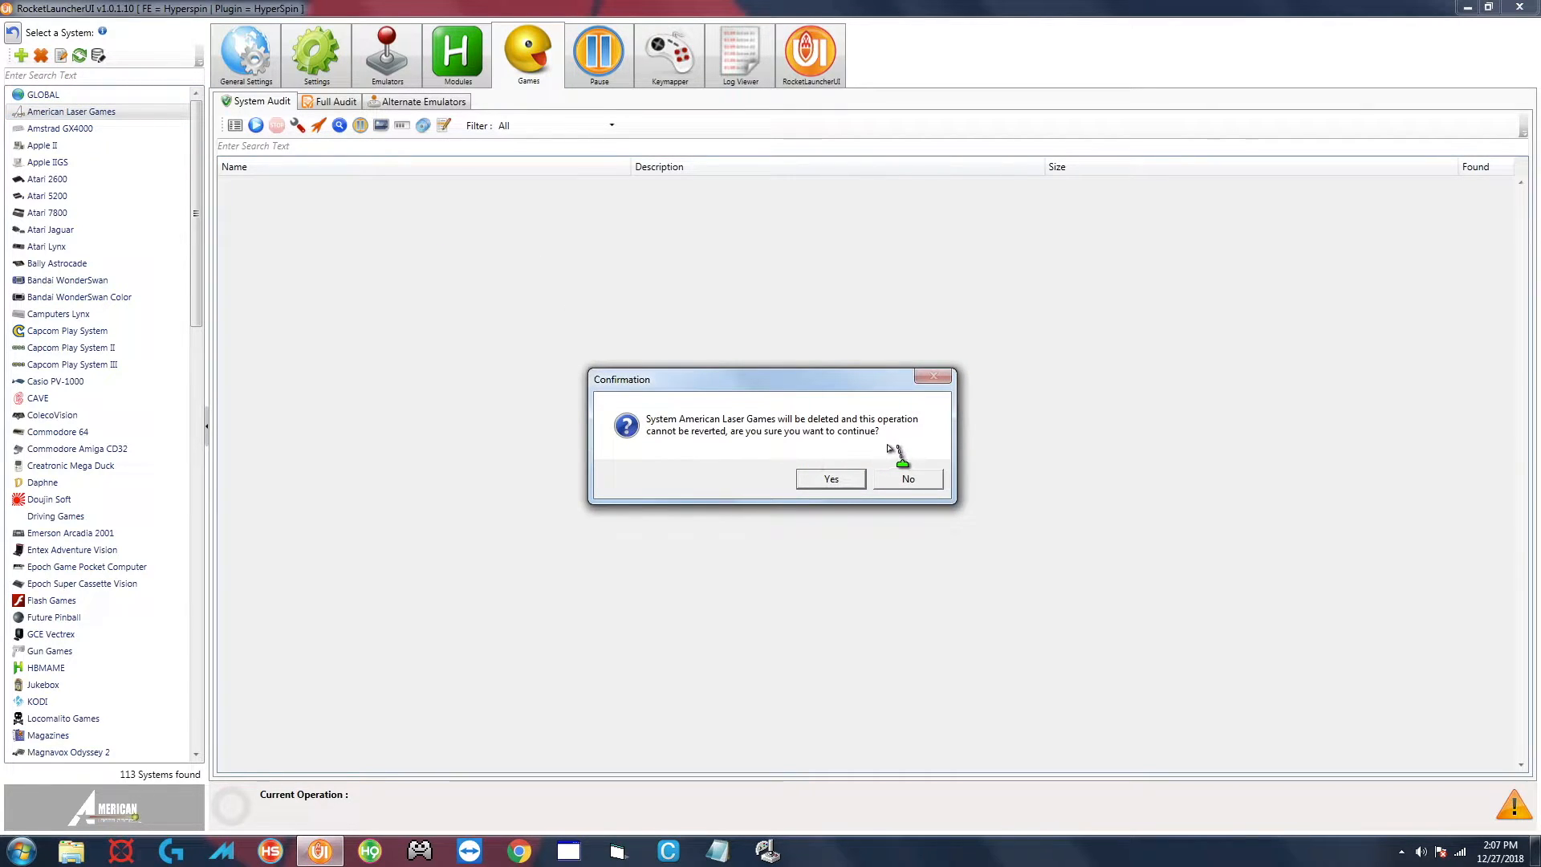
mouse_move(863, 448)
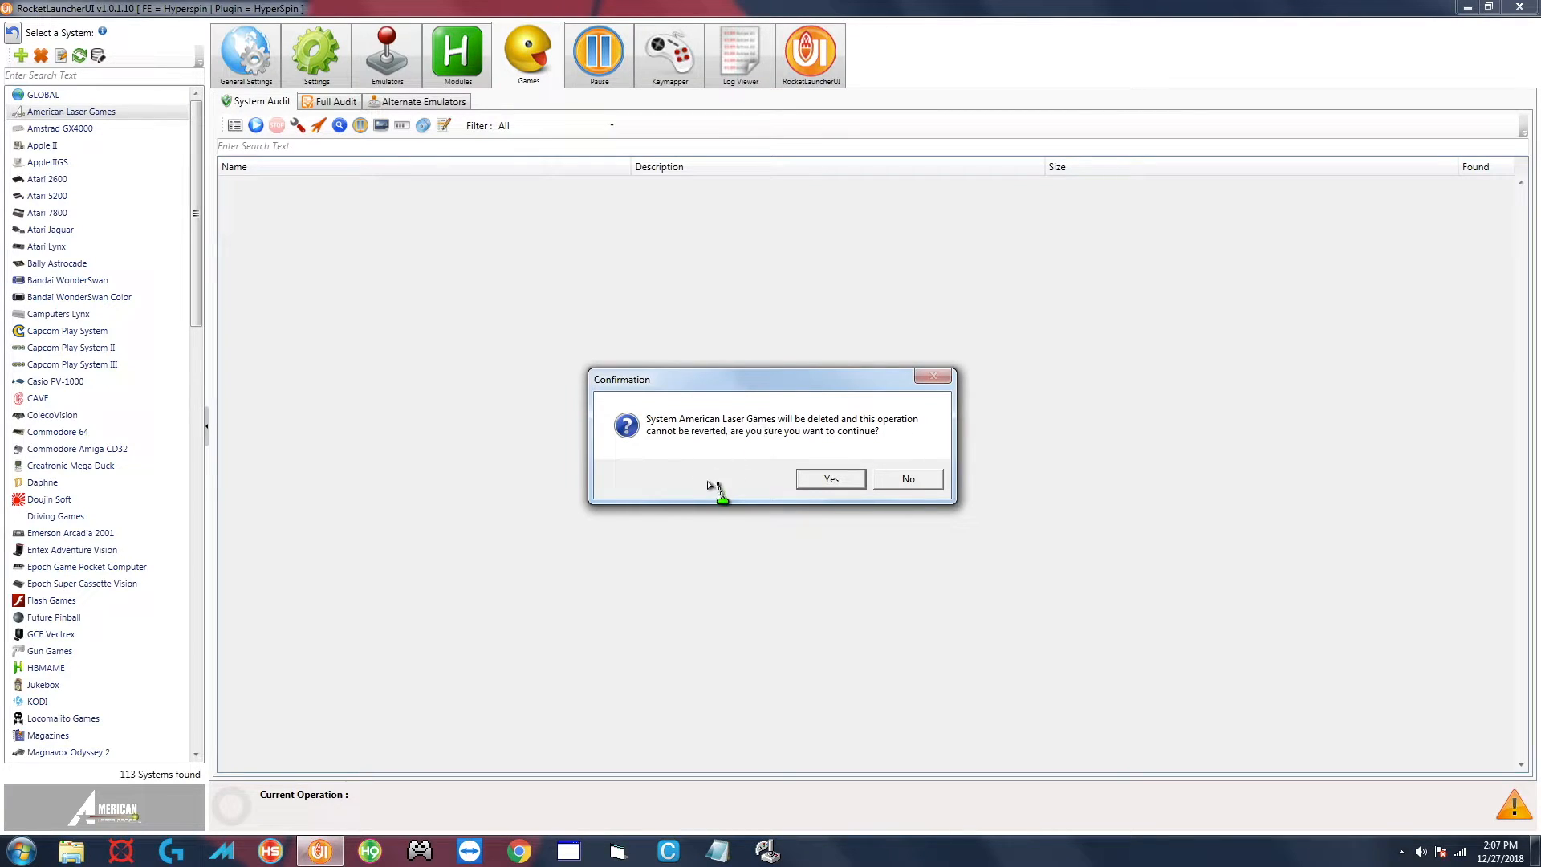
mouse_move(723, 481)
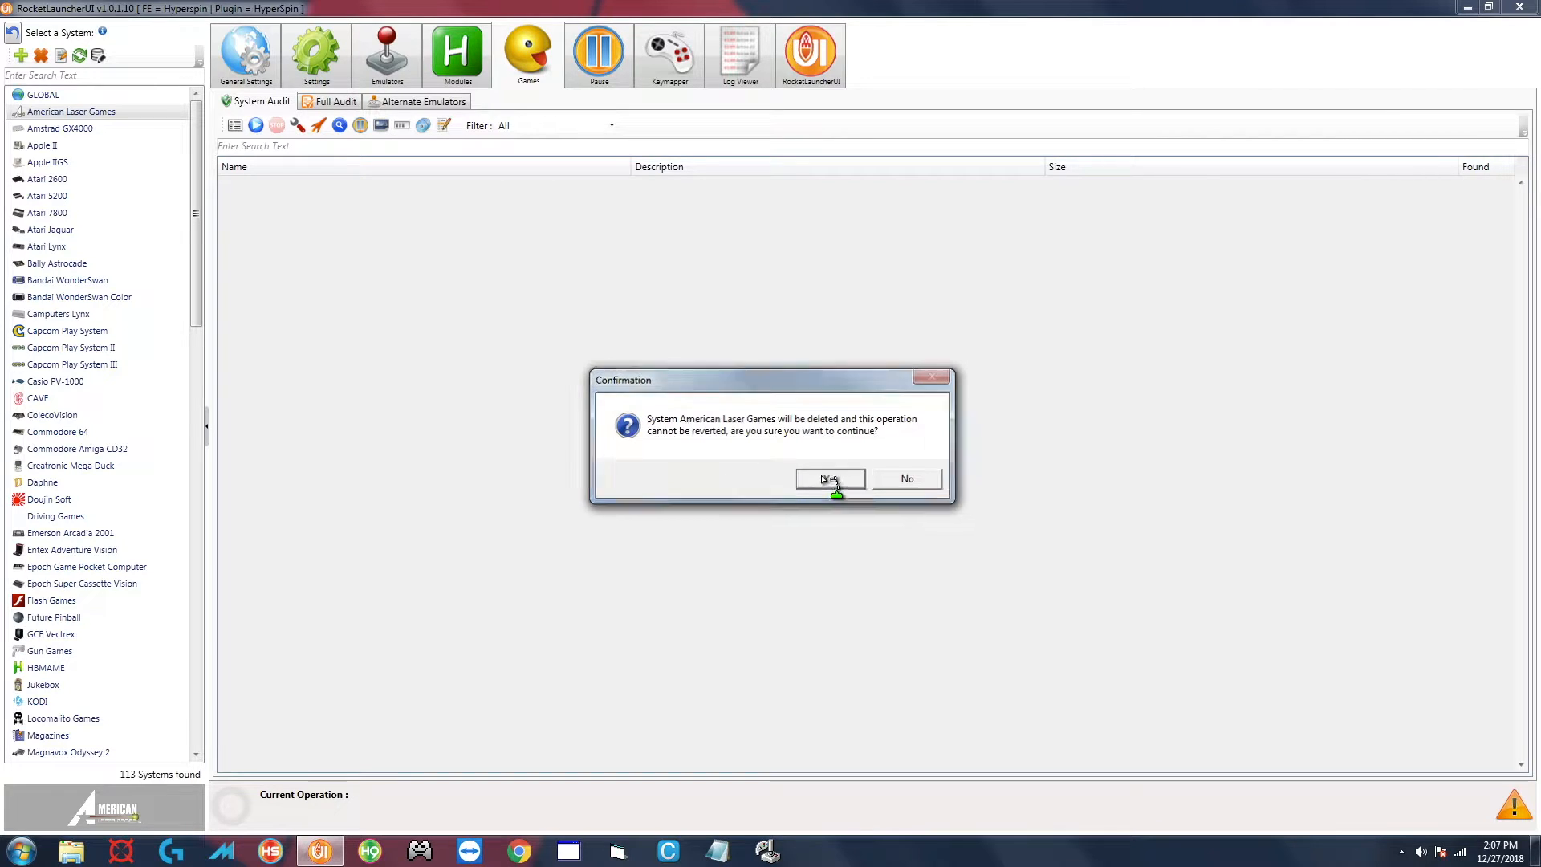
Confirm deleting American Laser Games along with its settings and artwork, acknowledging the success message
click(828, 479)
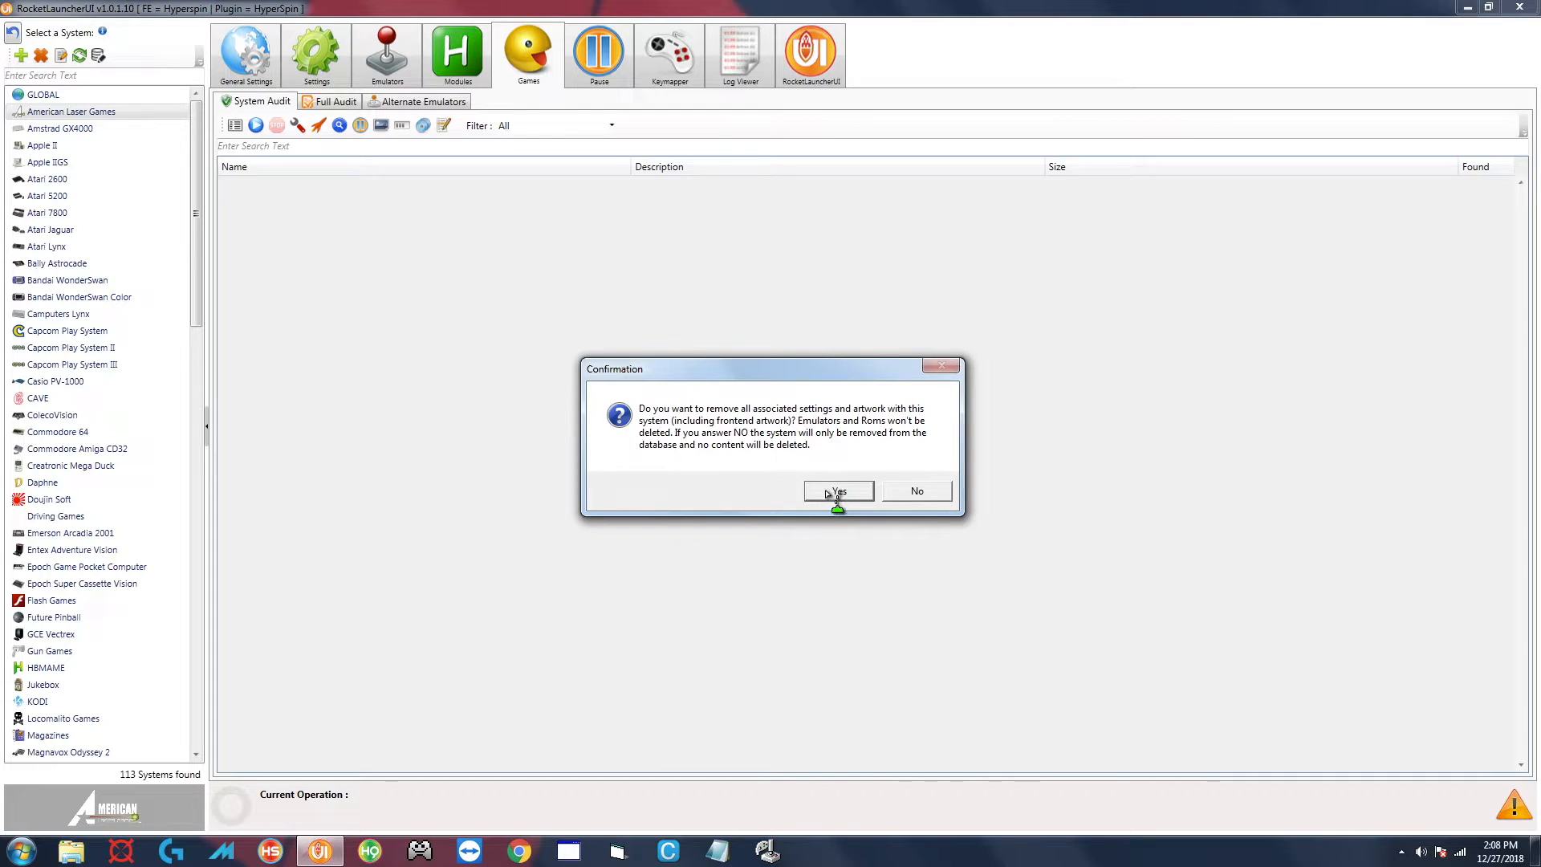
mouse_move(745, 487)
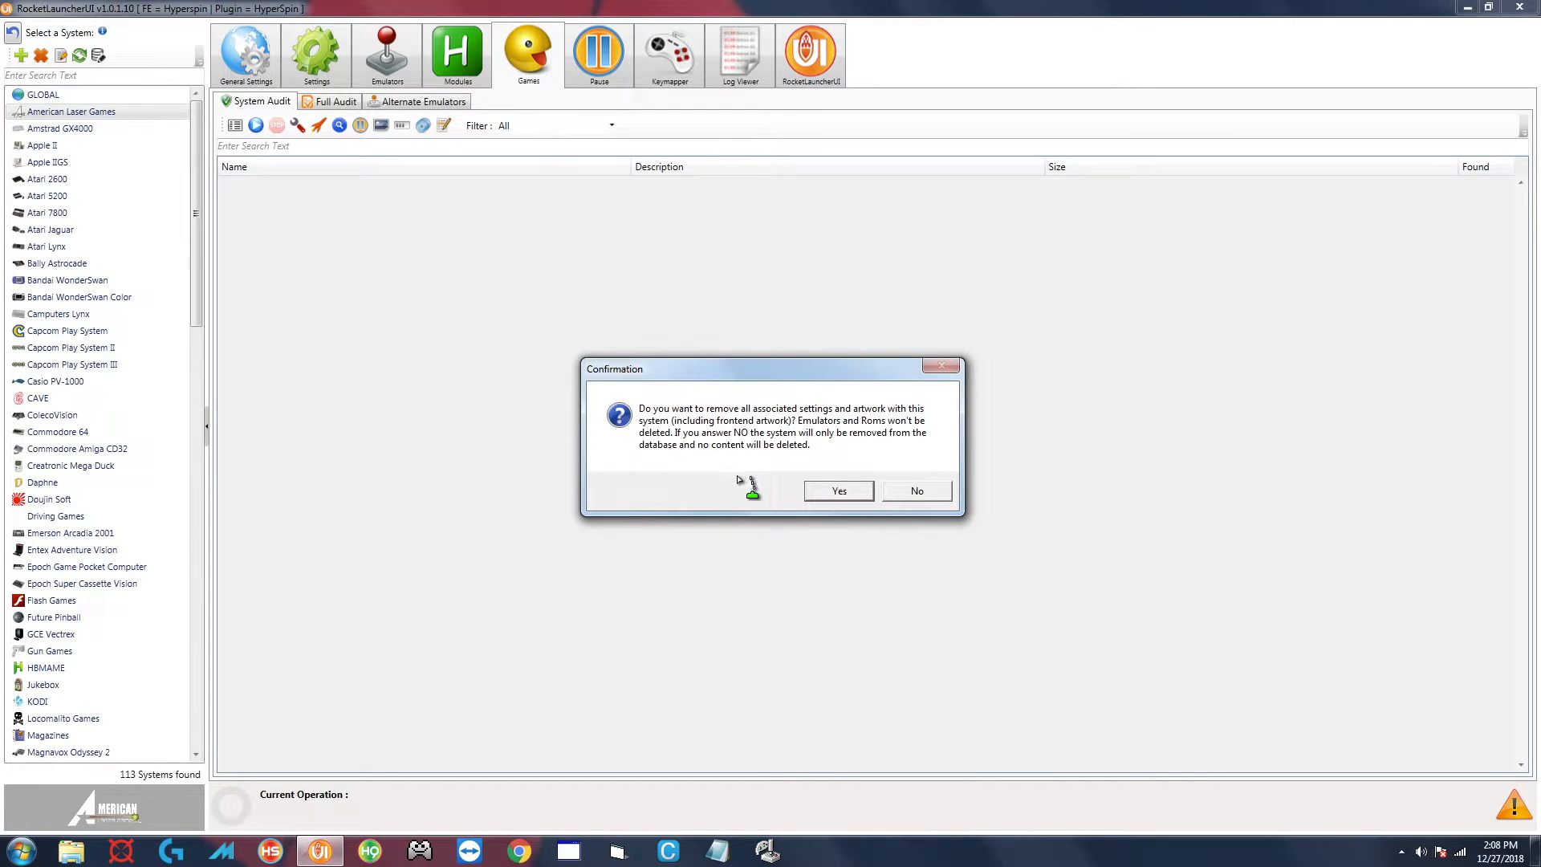
mouse_move(831, 447)
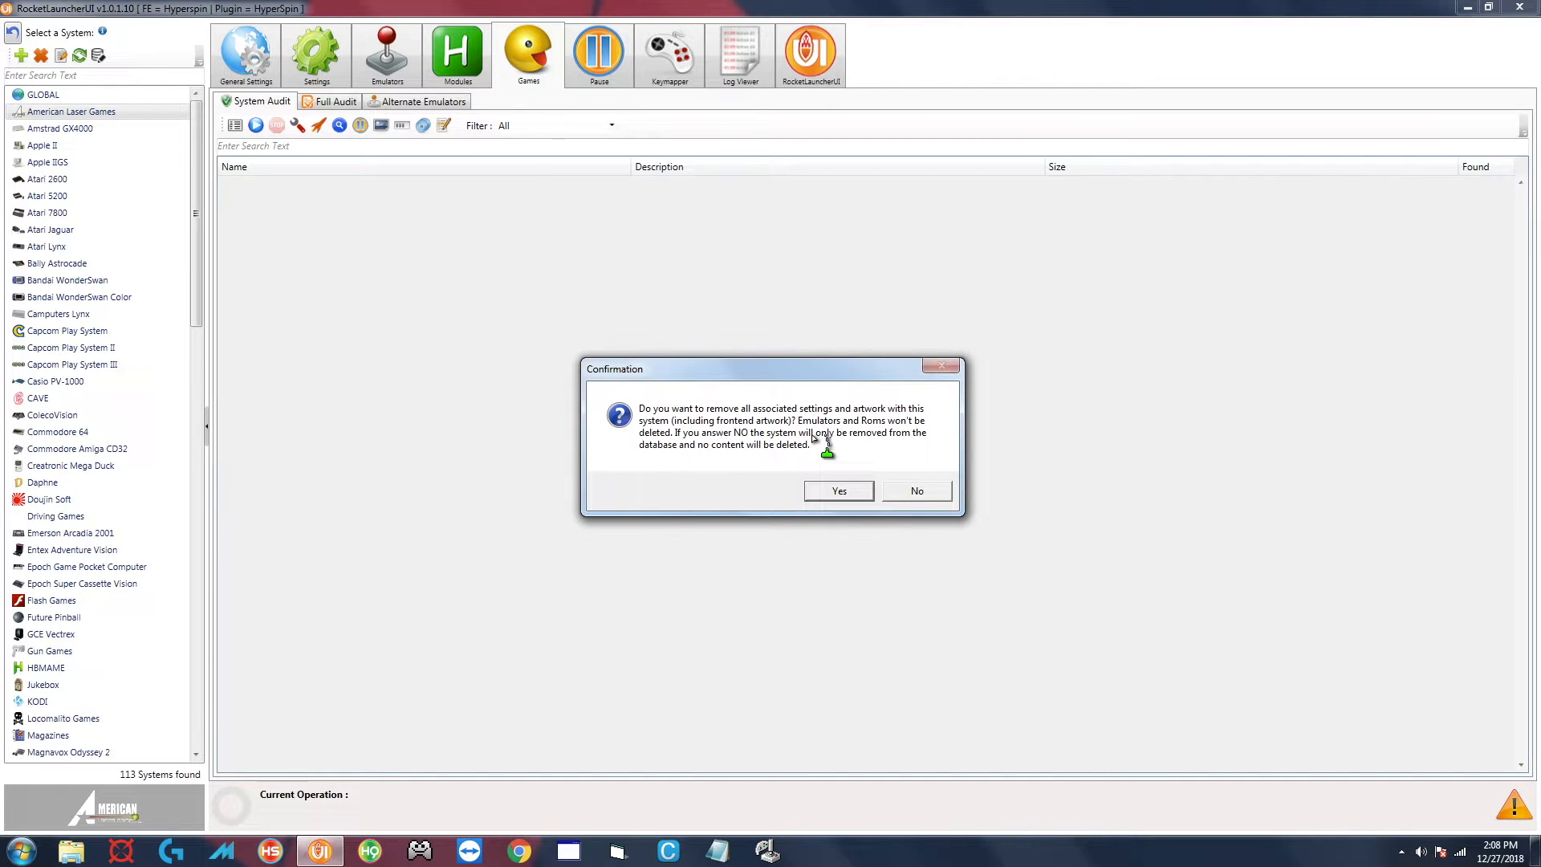
mouse_move(801, 403)
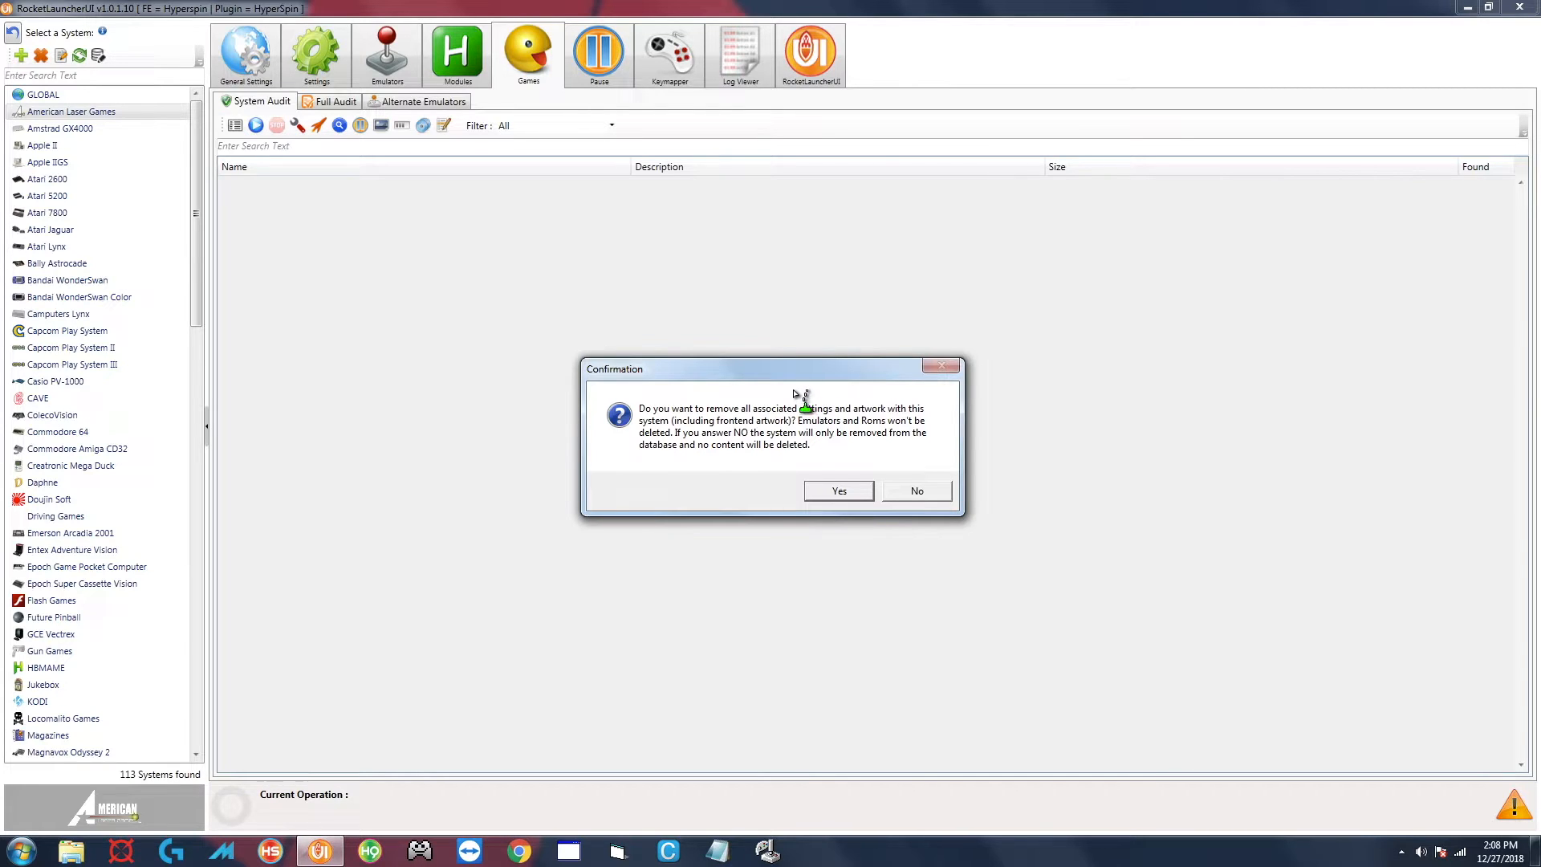
mouse_move(804, 390)
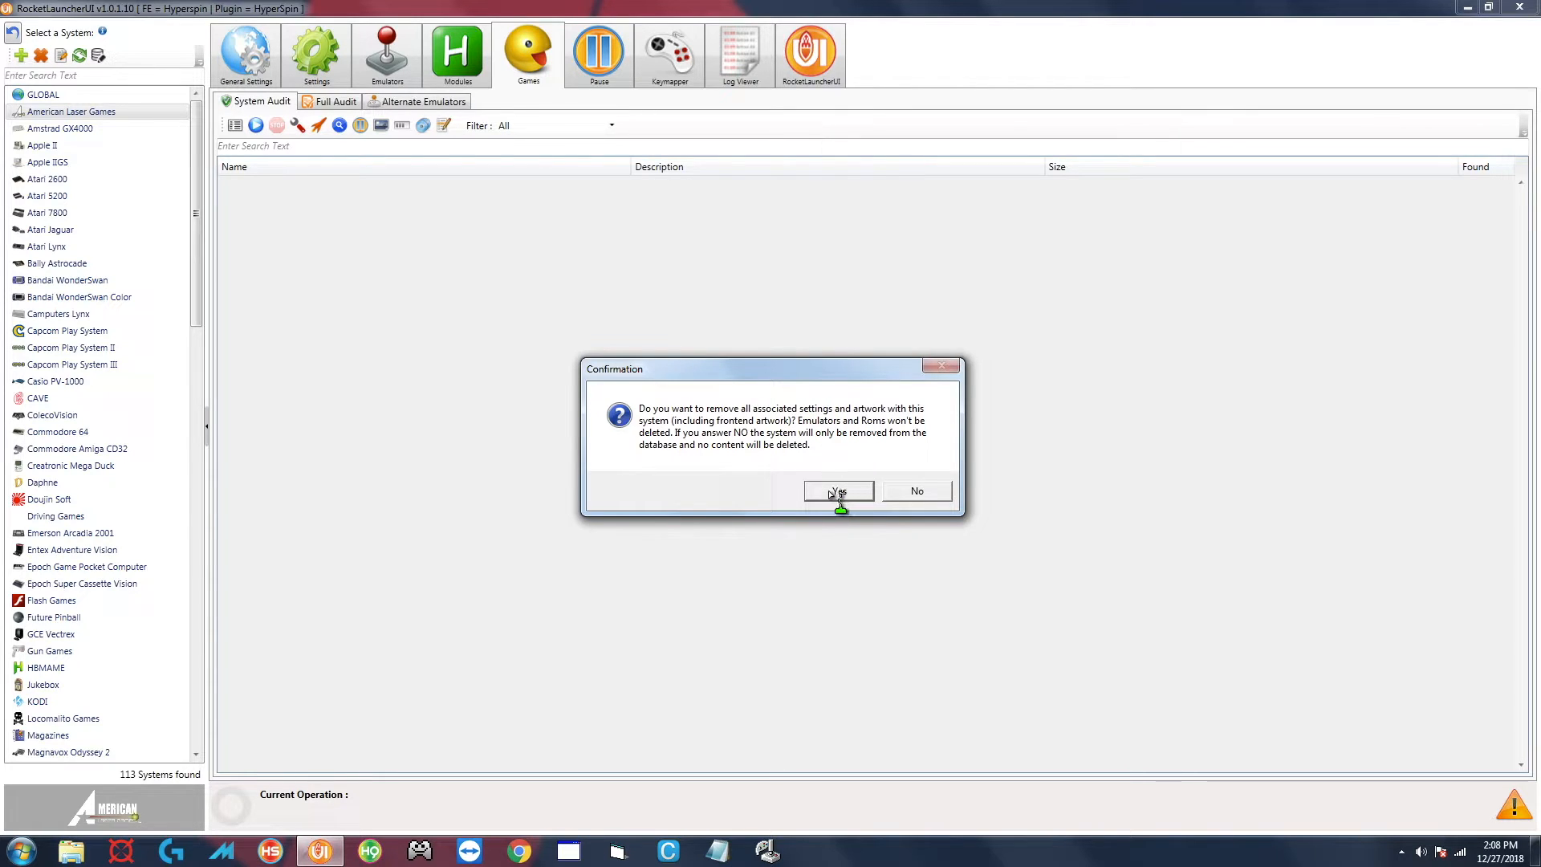
click(837, 490)
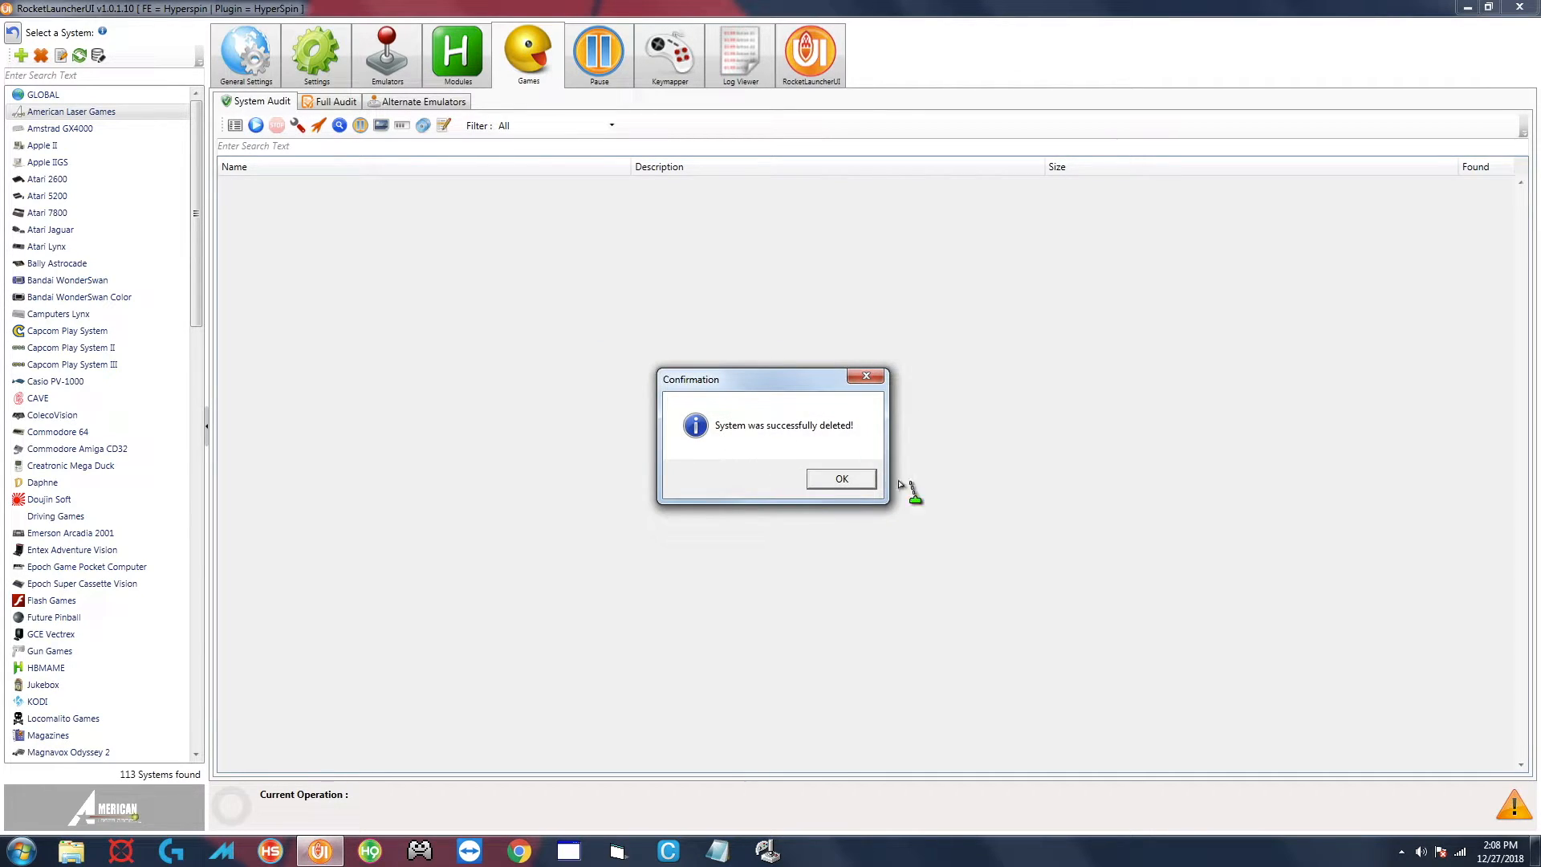
click(840, 479)
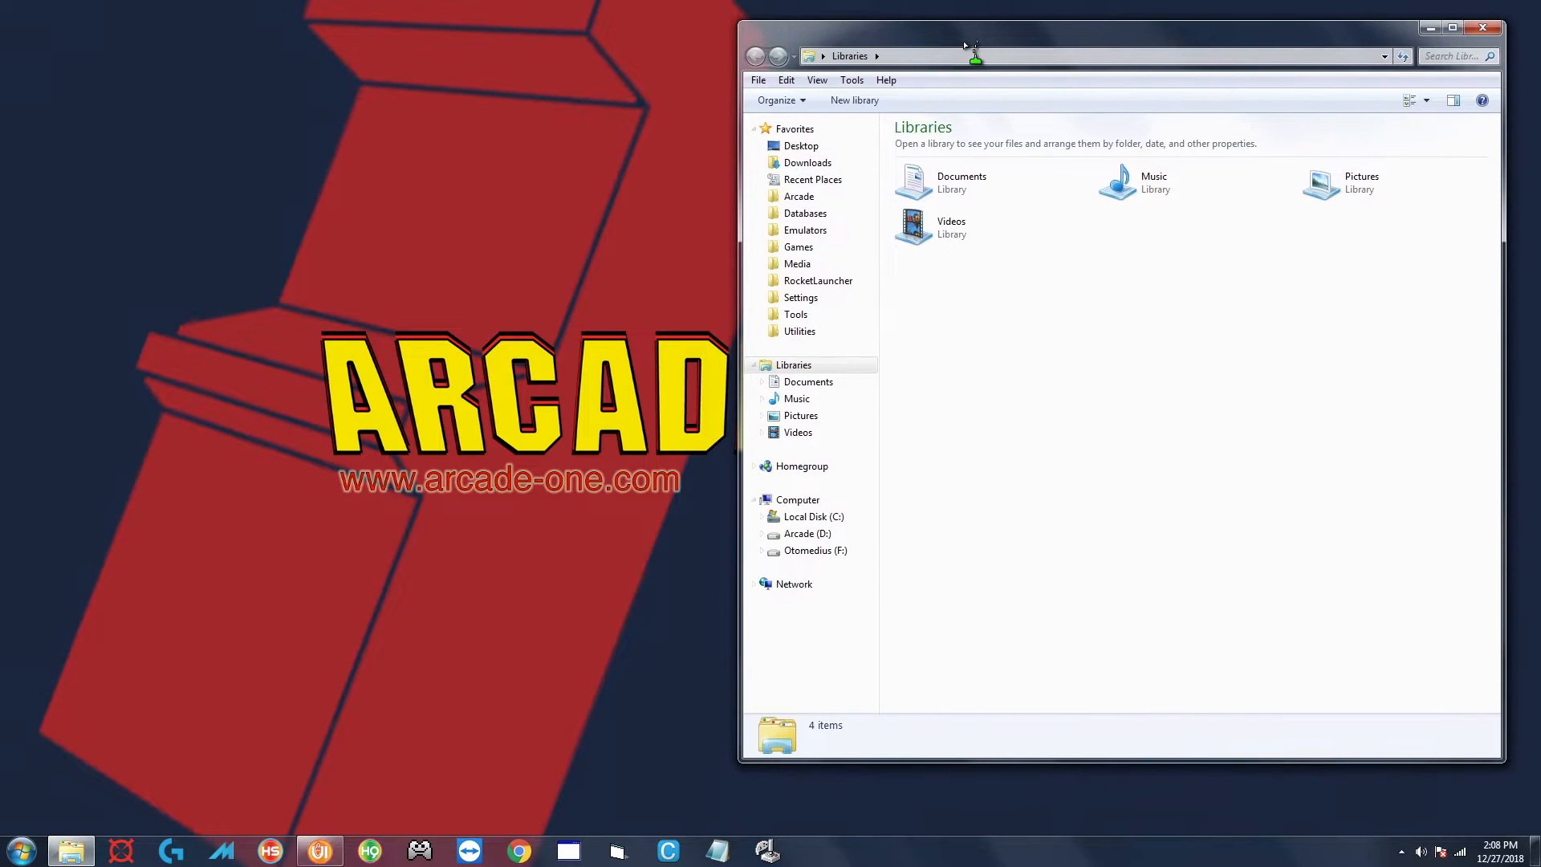
mouse_move(801, 263)
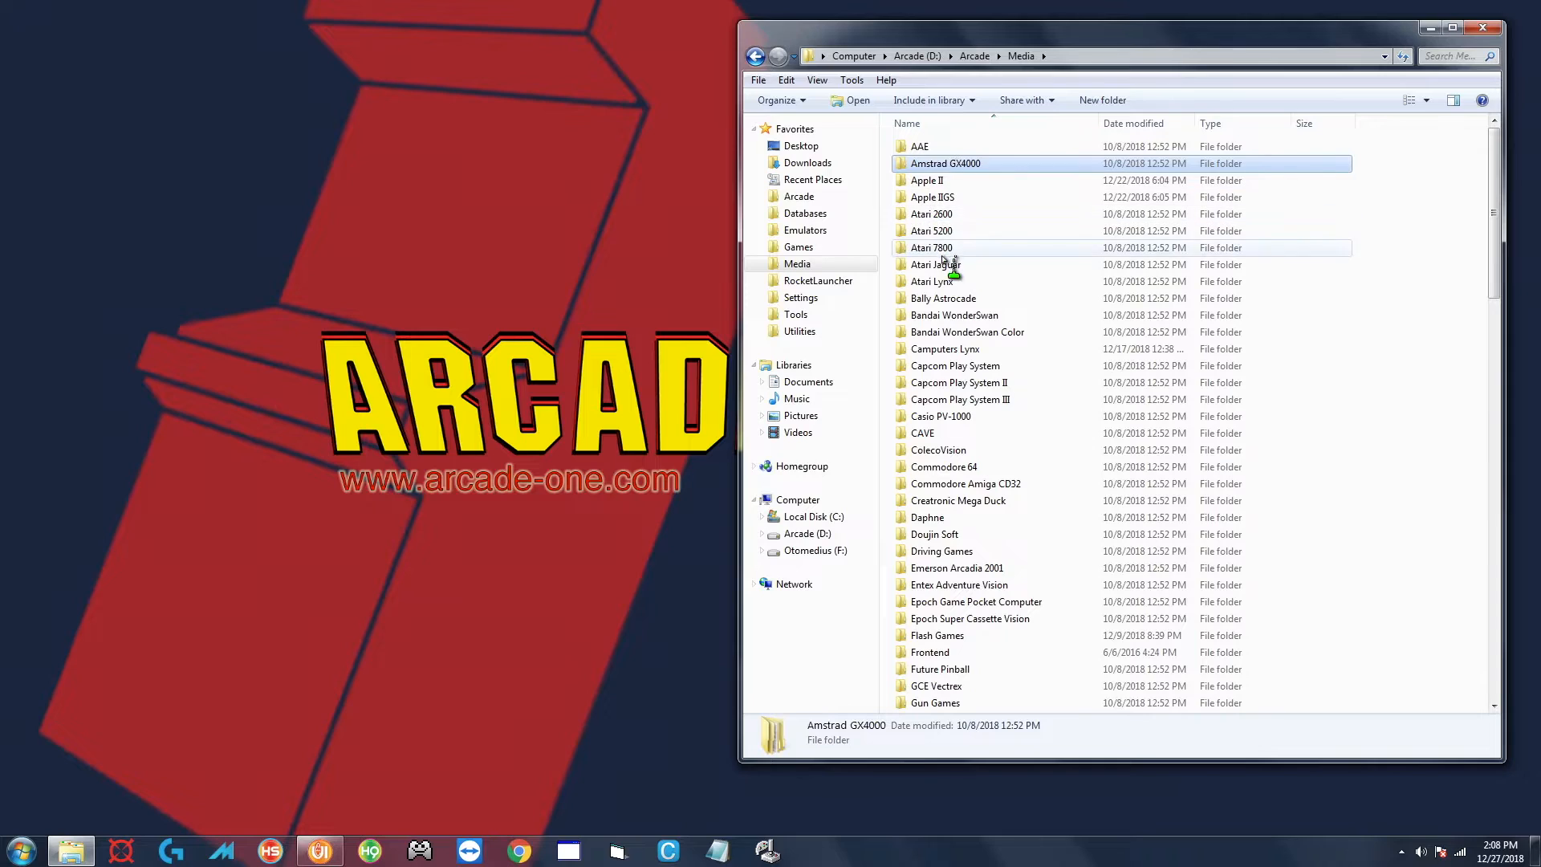
mouse_move(944, 145)
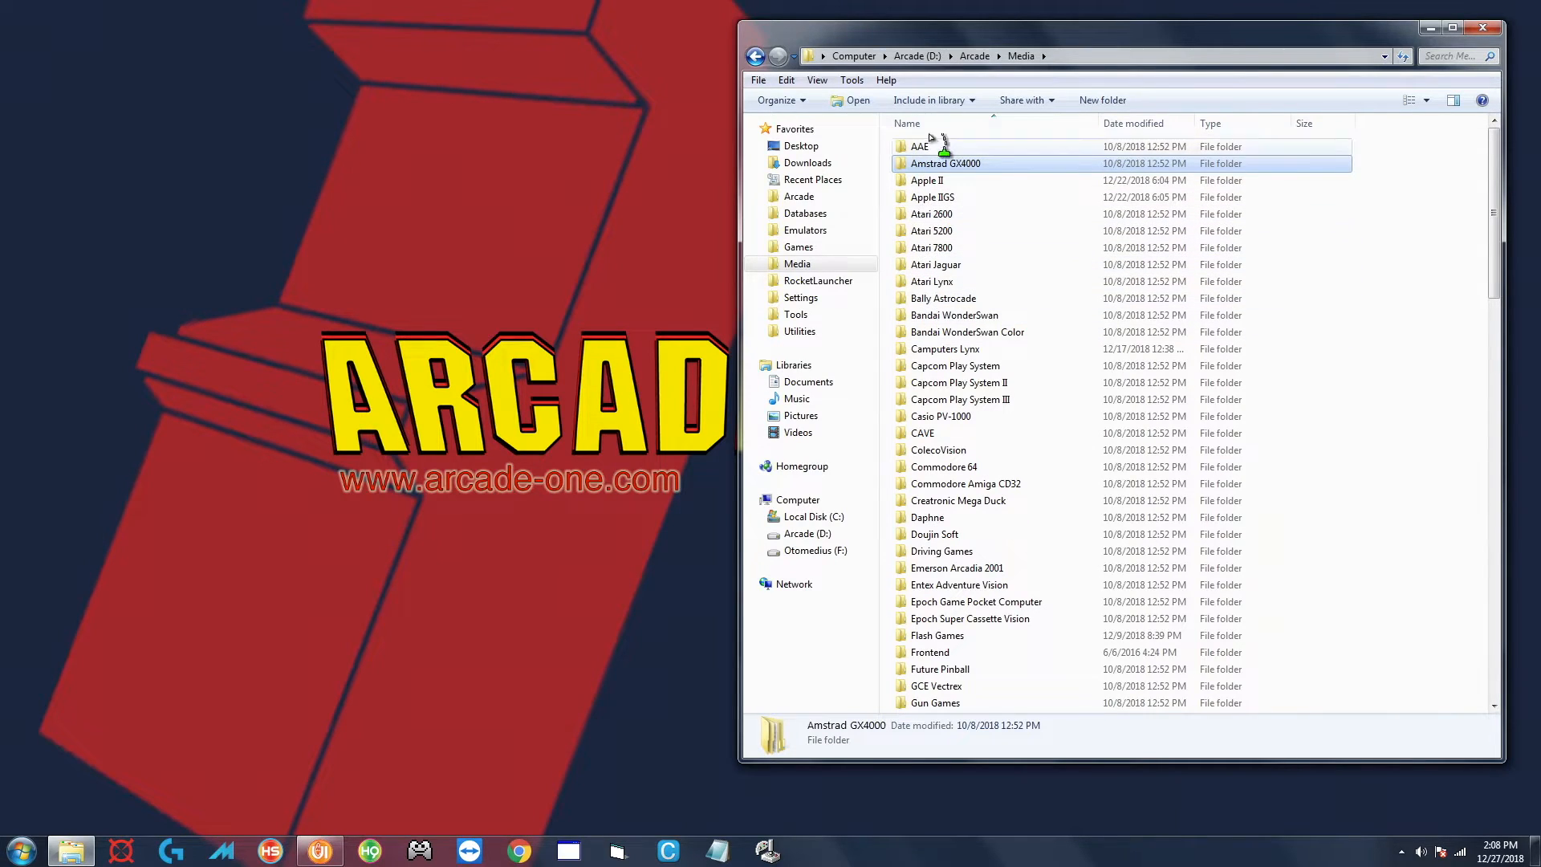
mouse_move(924, 203)
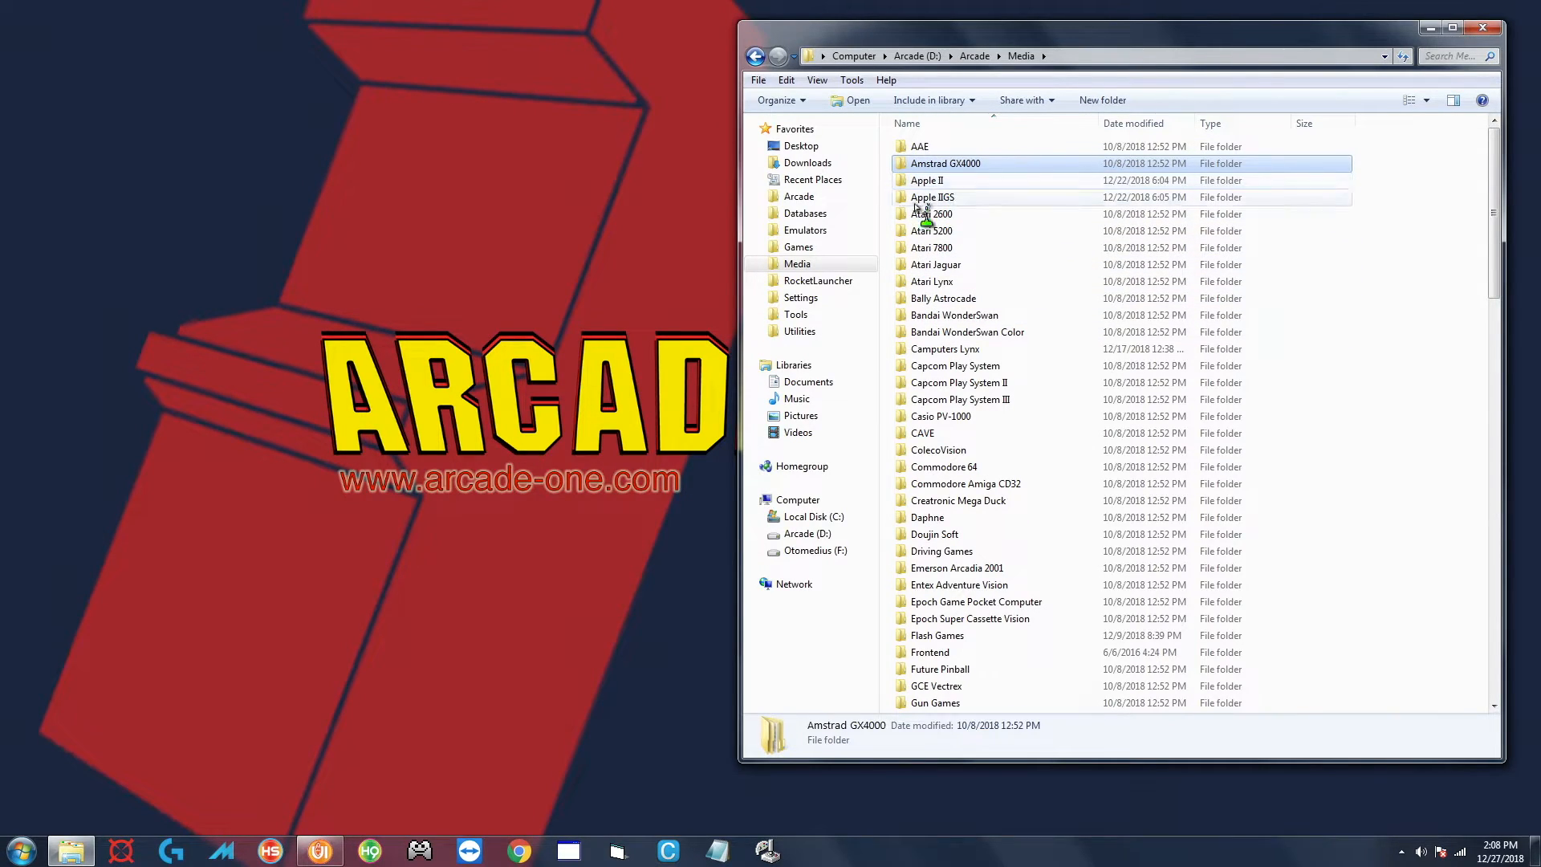
Show D:\Arcade\Games with the American Laser Games folder highlighted
click(797, 246)
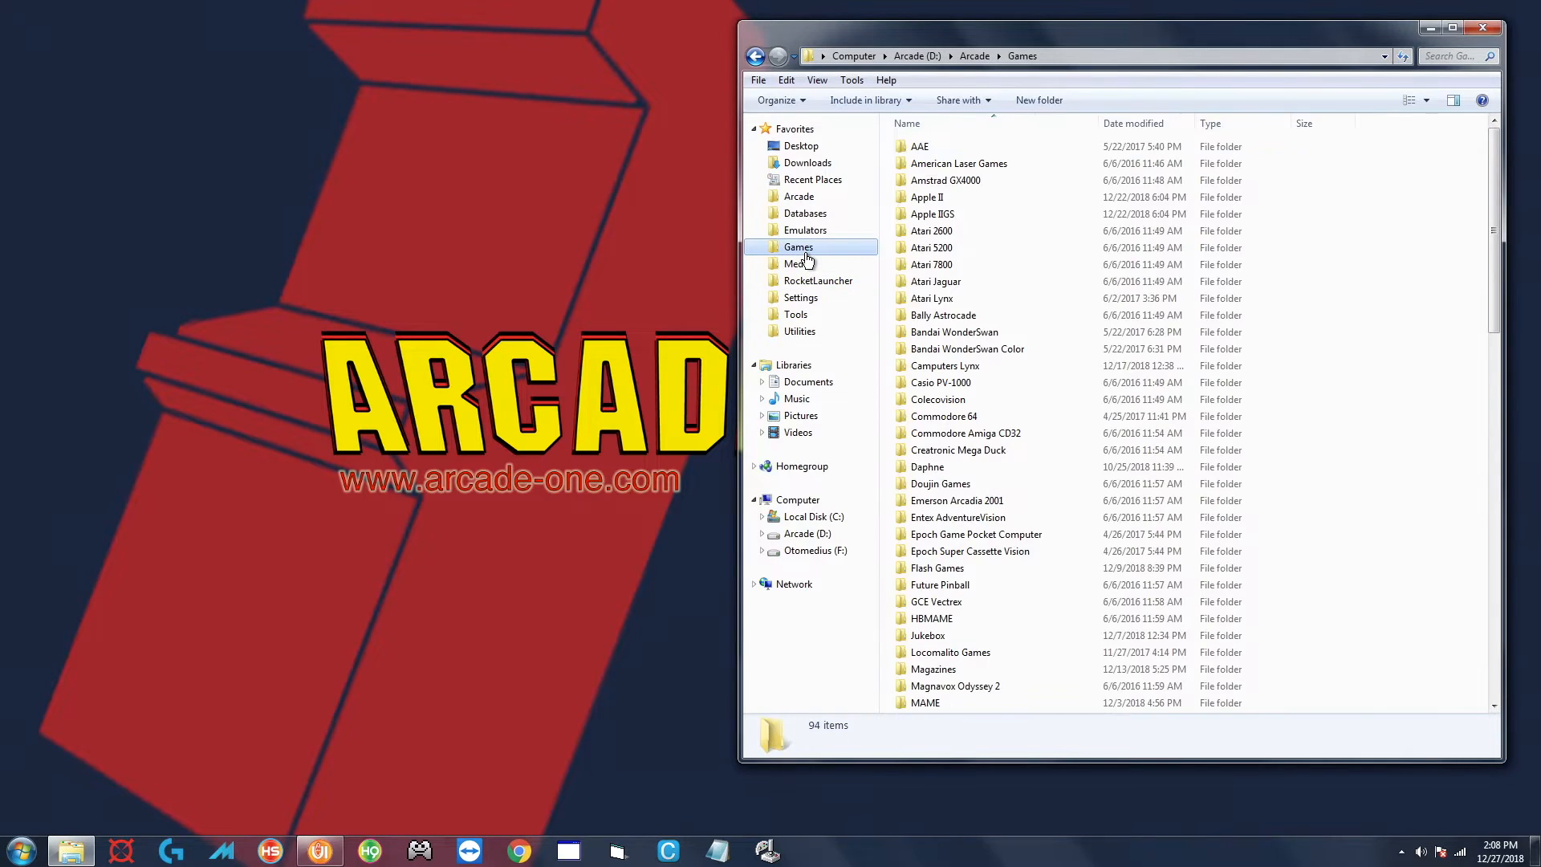
click(959, 163)
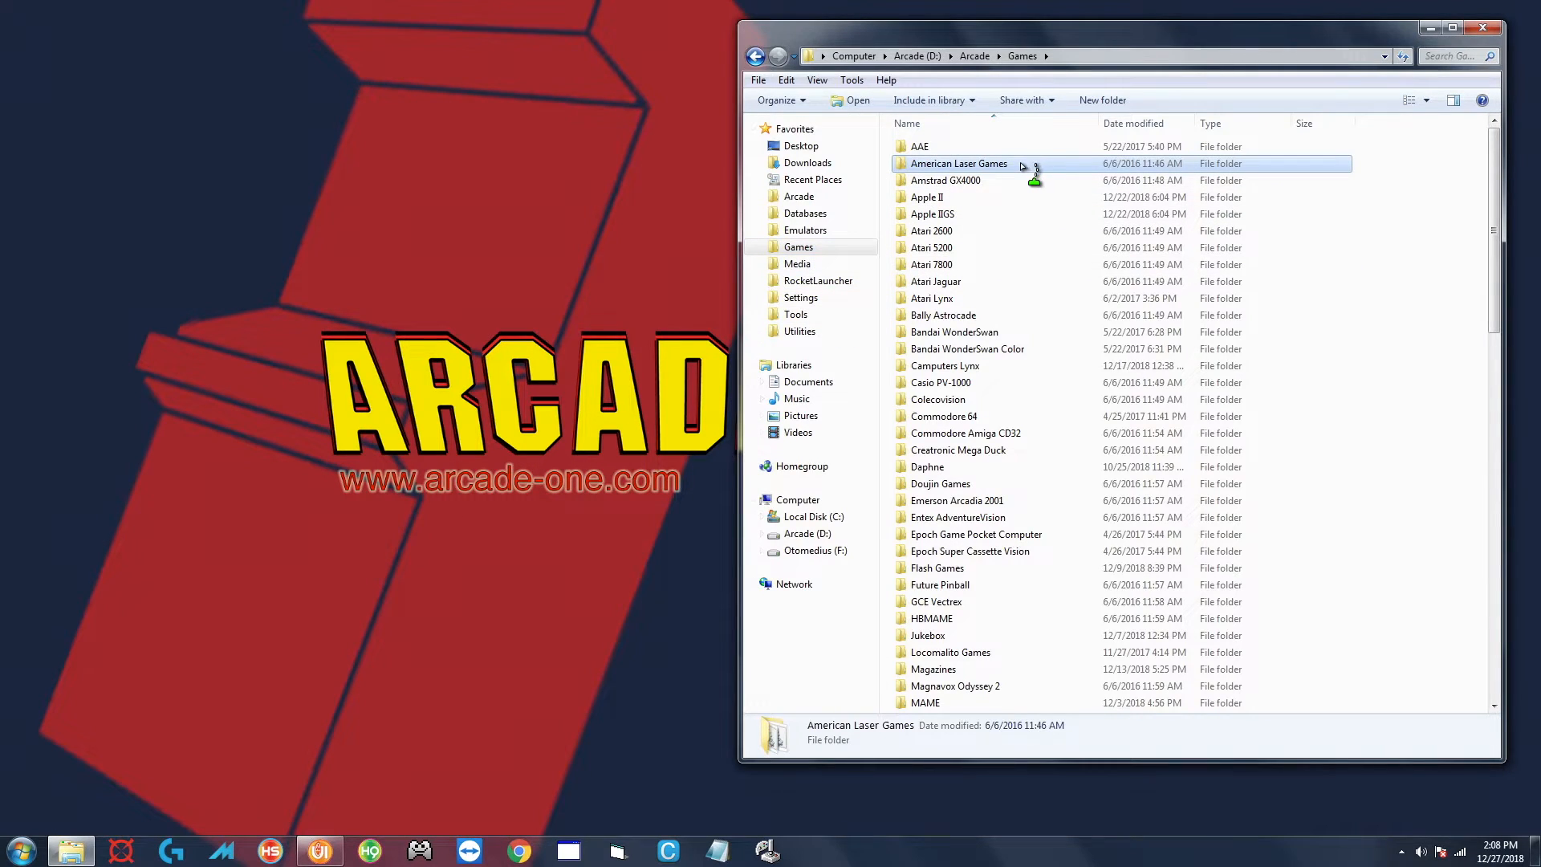
mouse_move(1027, 167)
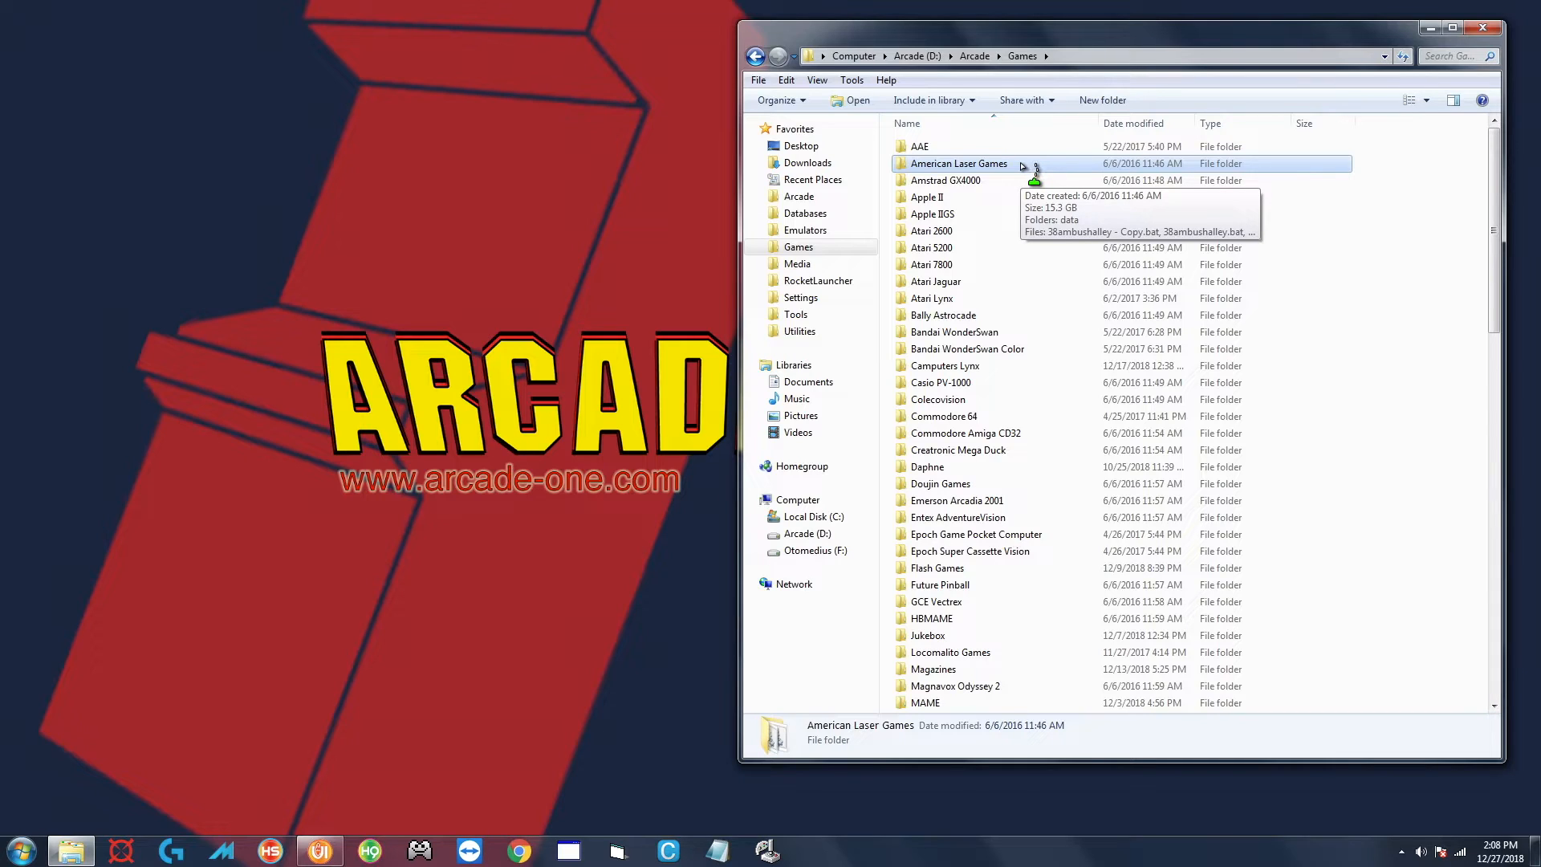
mouse_move(973, 183)
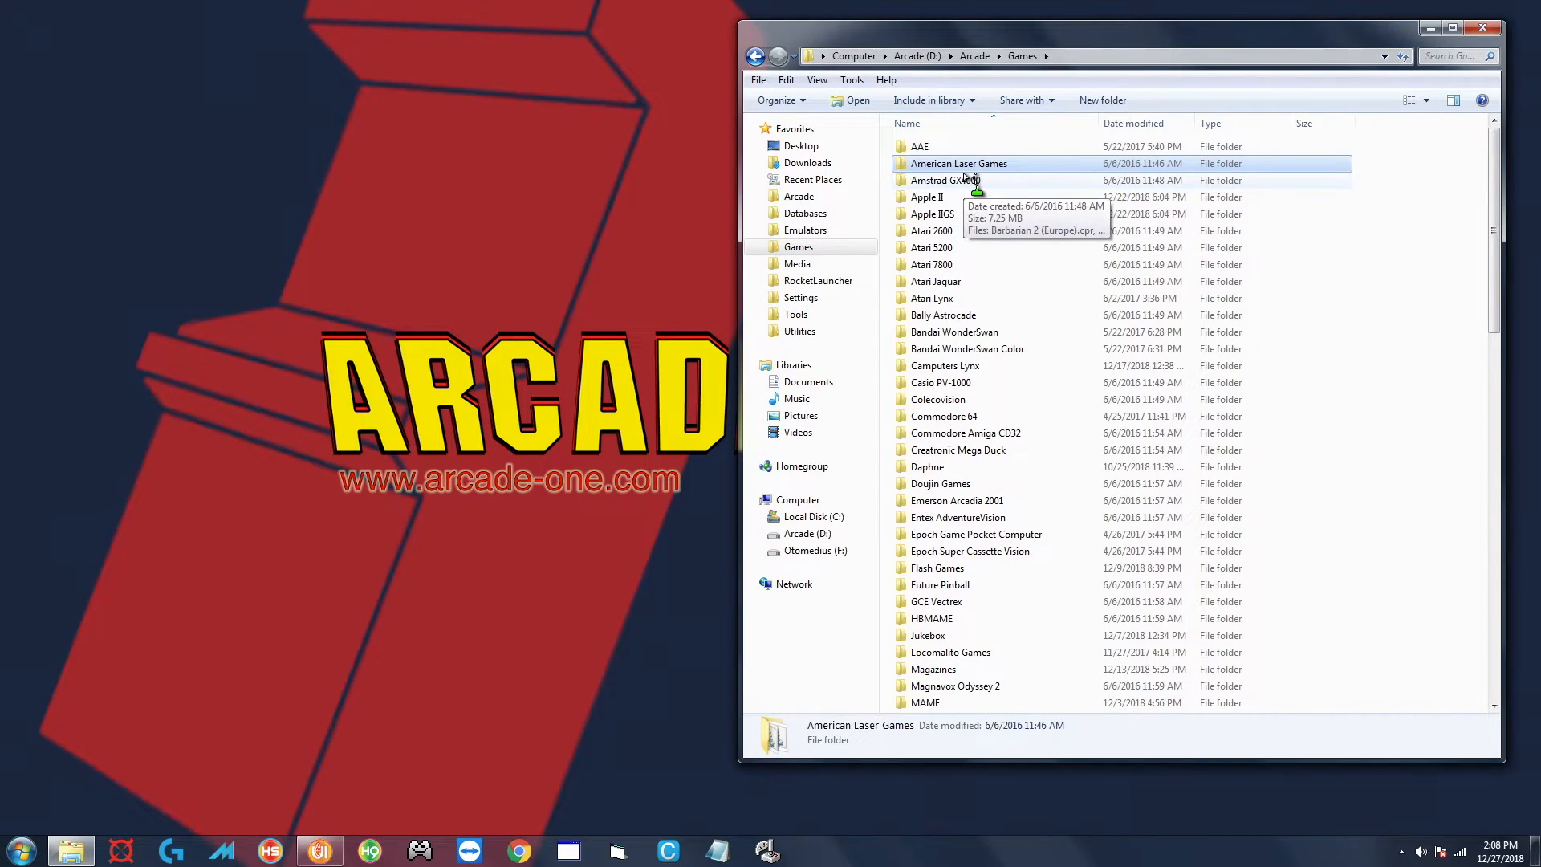
mouse_move(1109, 165)
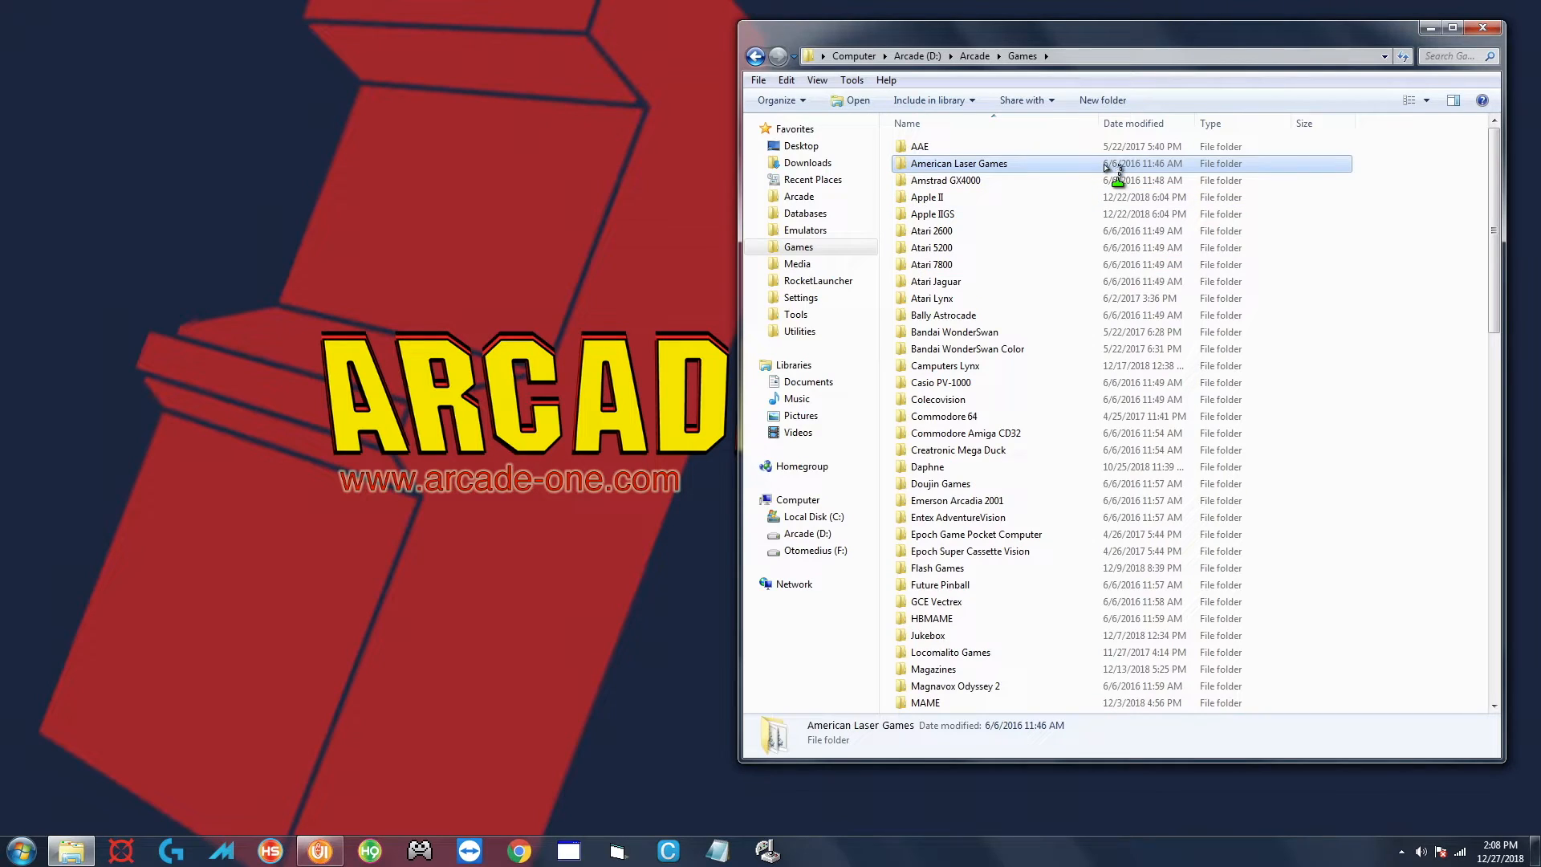
mouse_move(1130, 177)
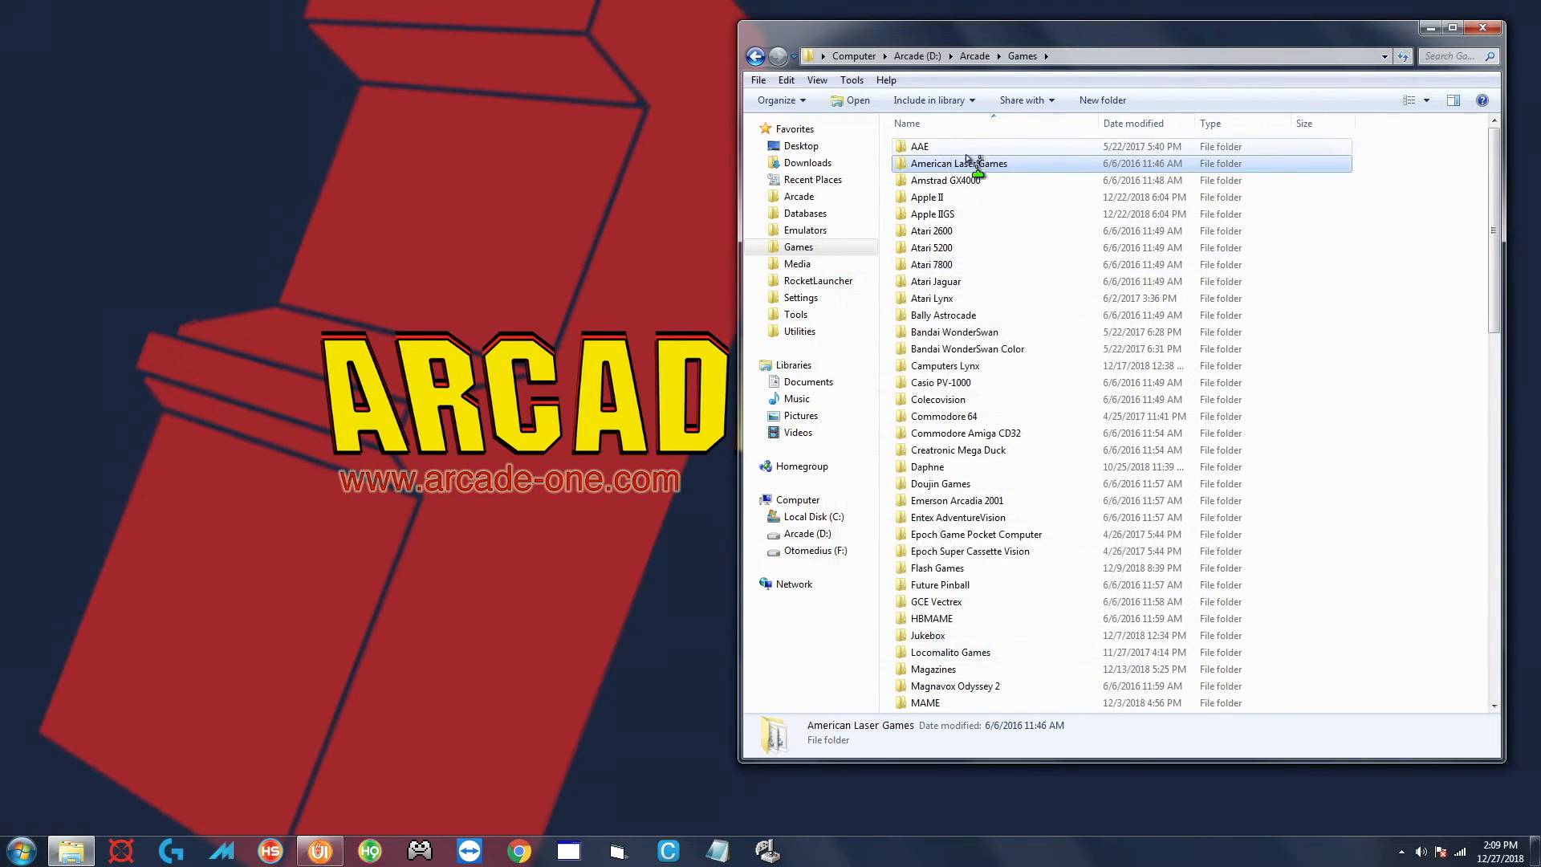
mouse_move(951, 323)
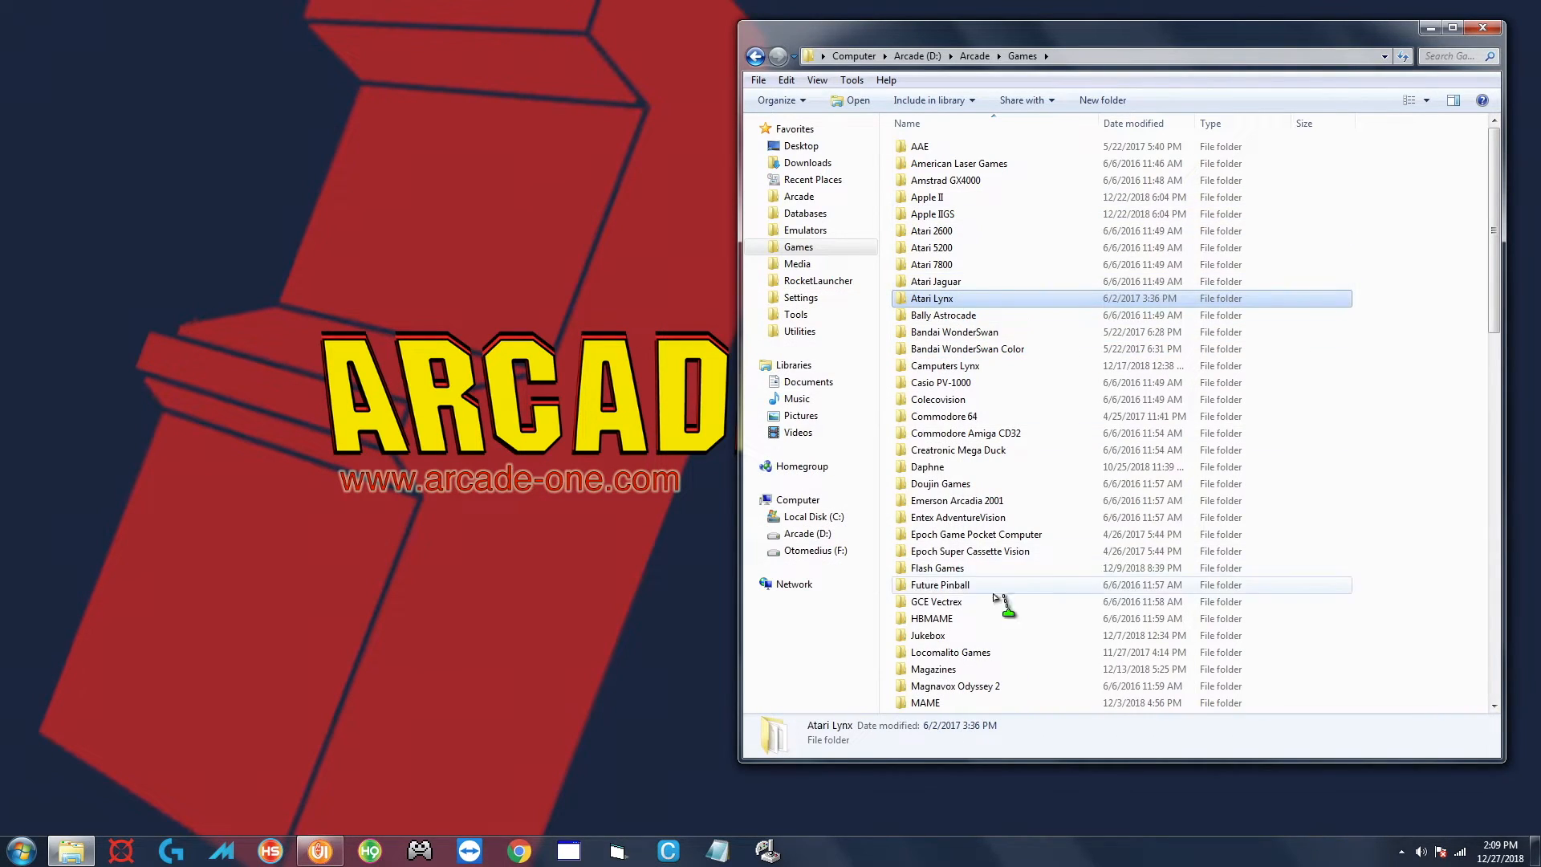
mouse_move(258, 700)
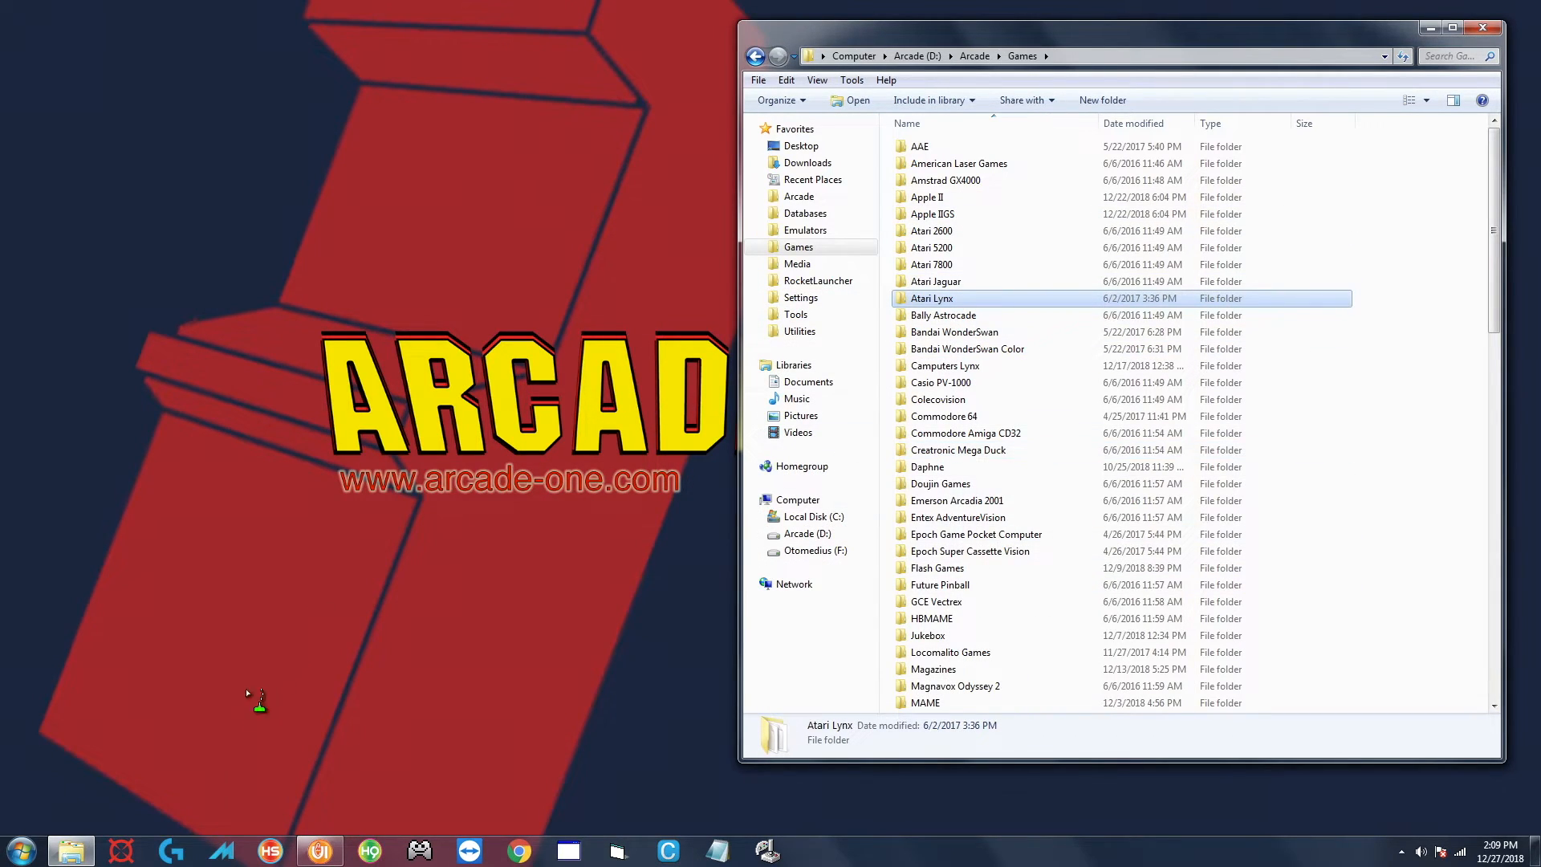
mouse_move(539, 524)
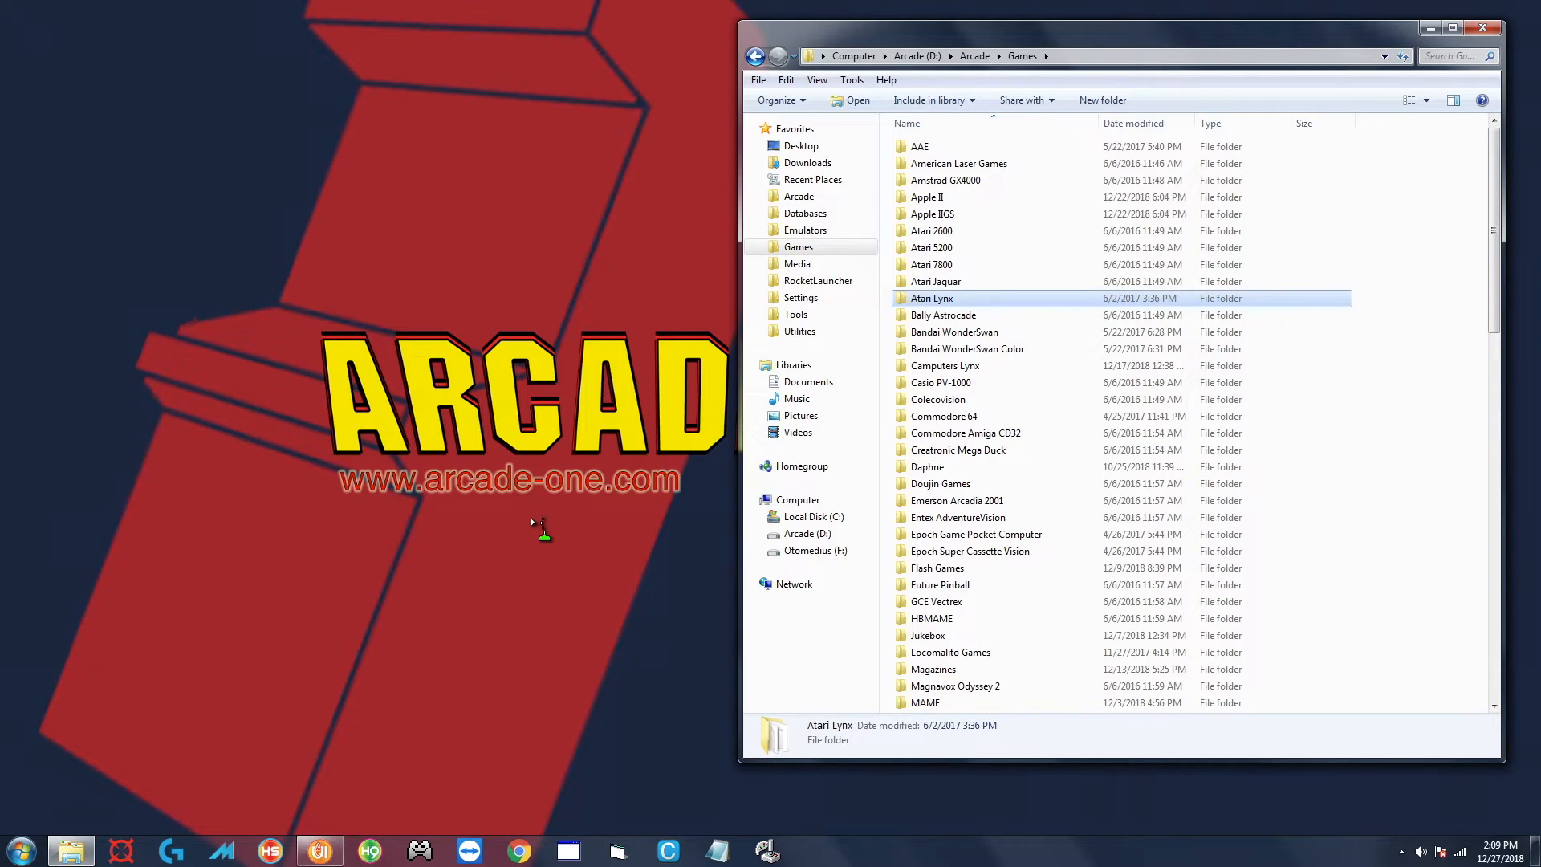
mouse_move(936, 69)
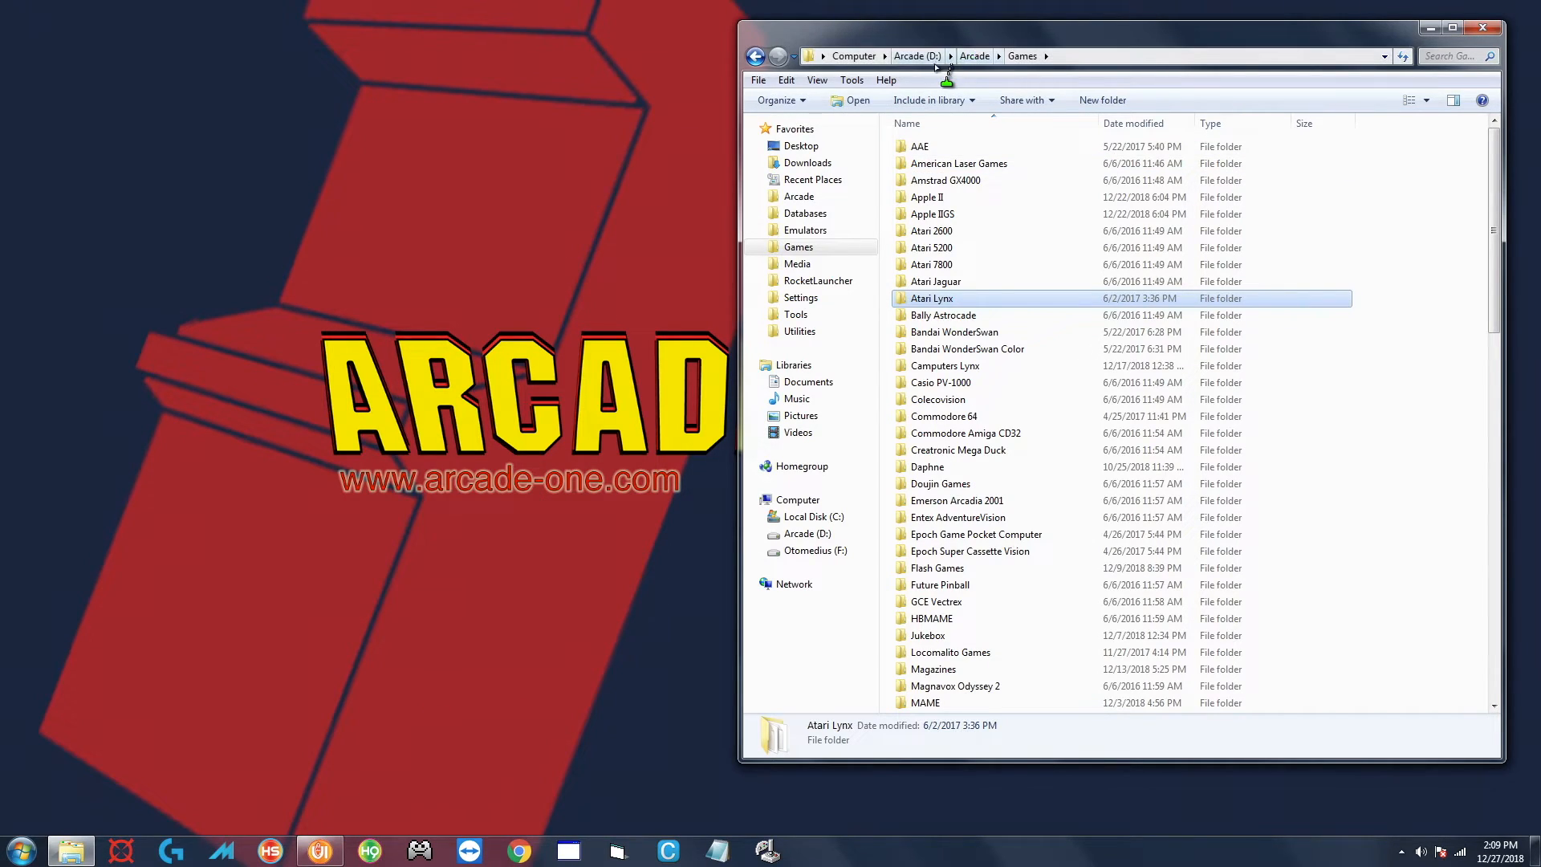
mouse_move(960, 192)
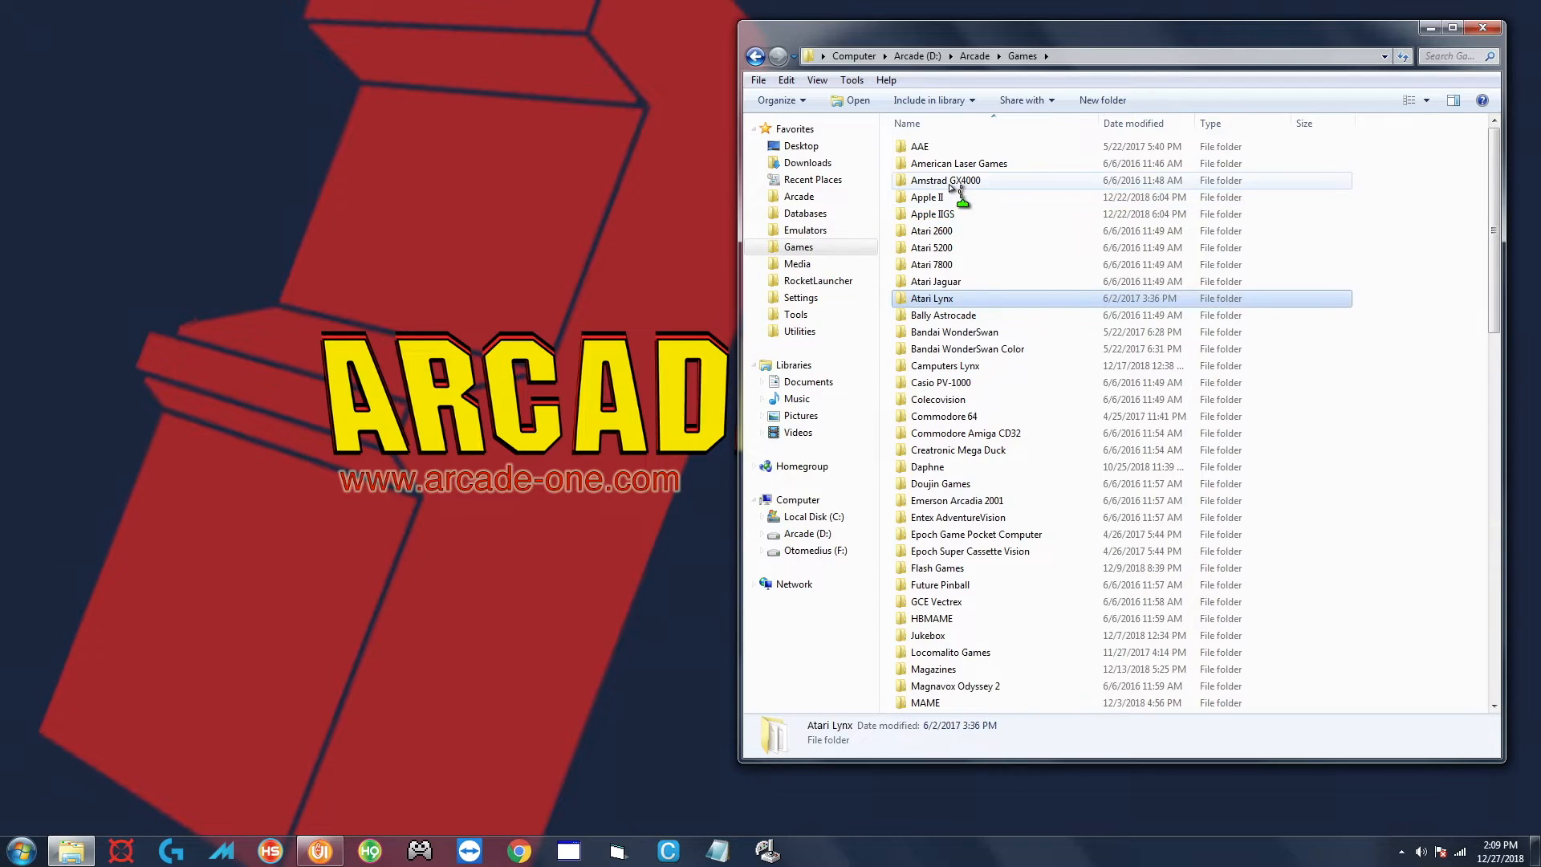
Delete the American Laser Games folder from D:\Arcade\Games via its context menu
click(959, 163)
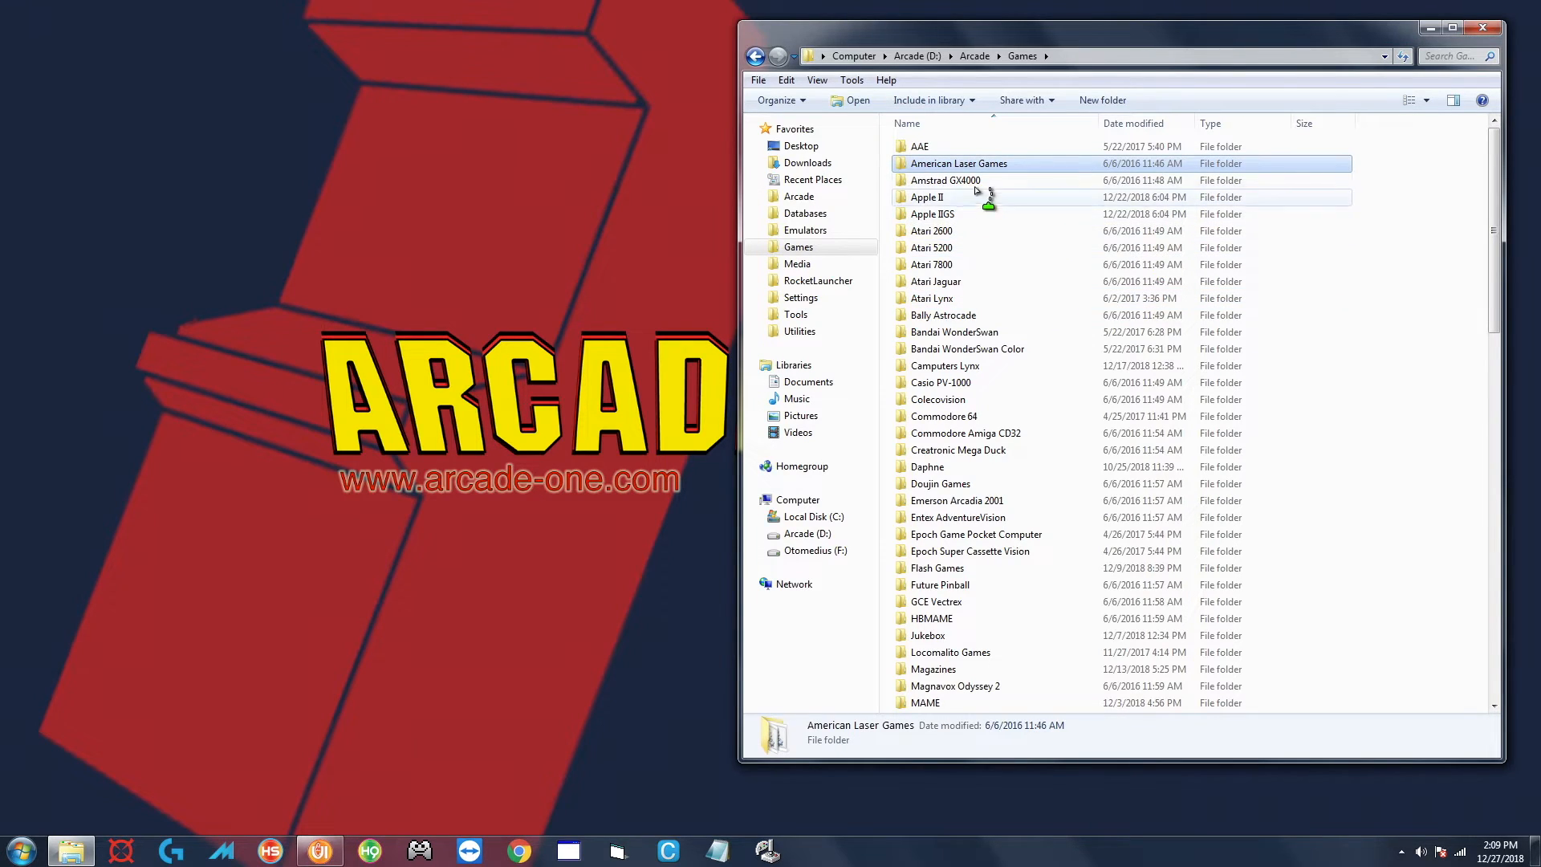
right_click(958, 163)
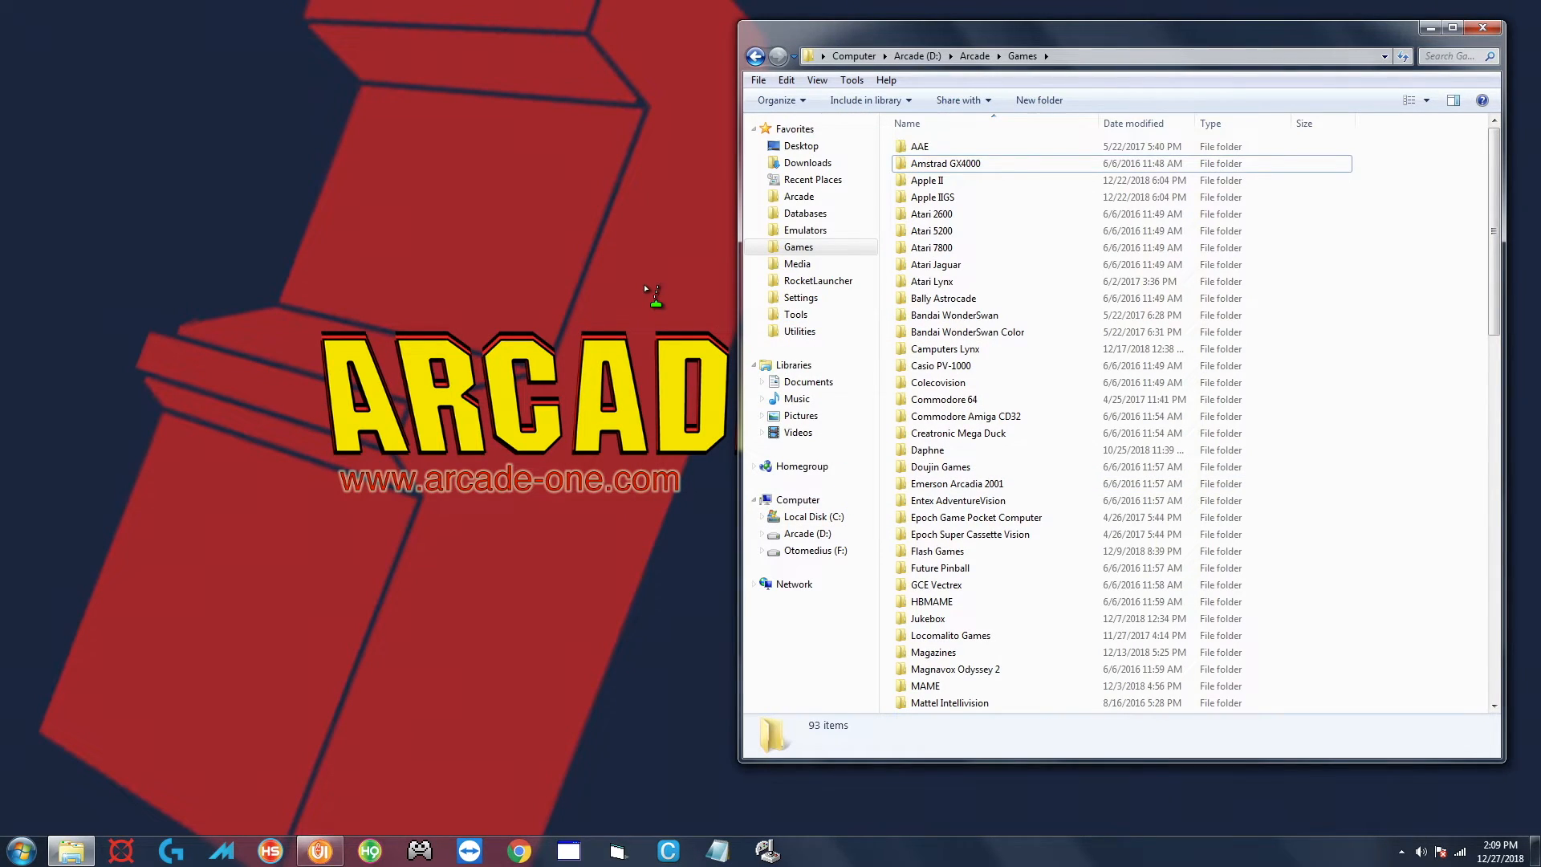
mouse_move(708, 516)
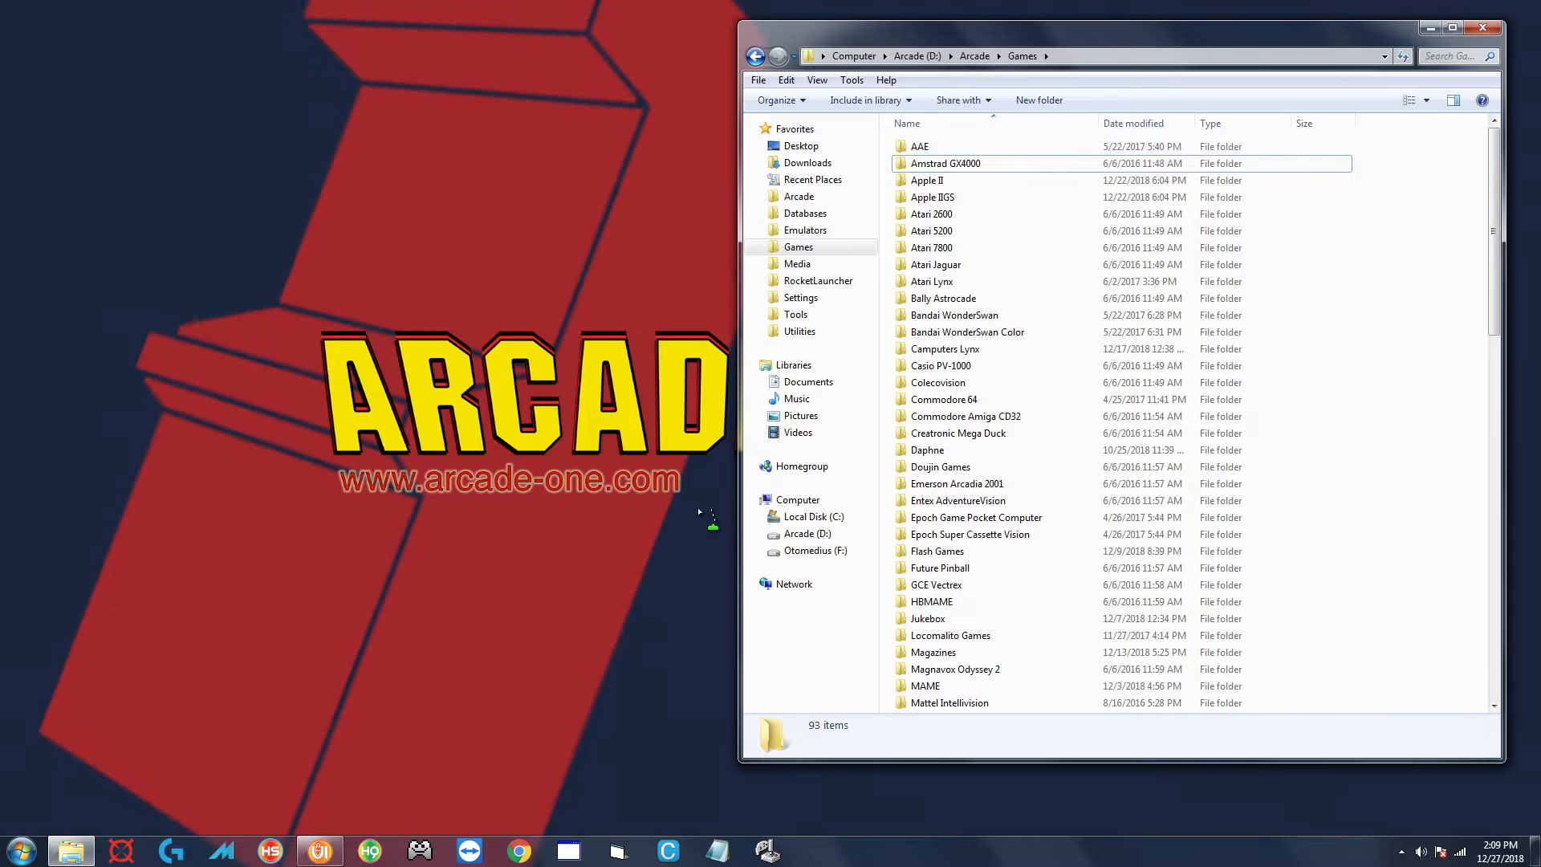
mouse_move(776, 153)
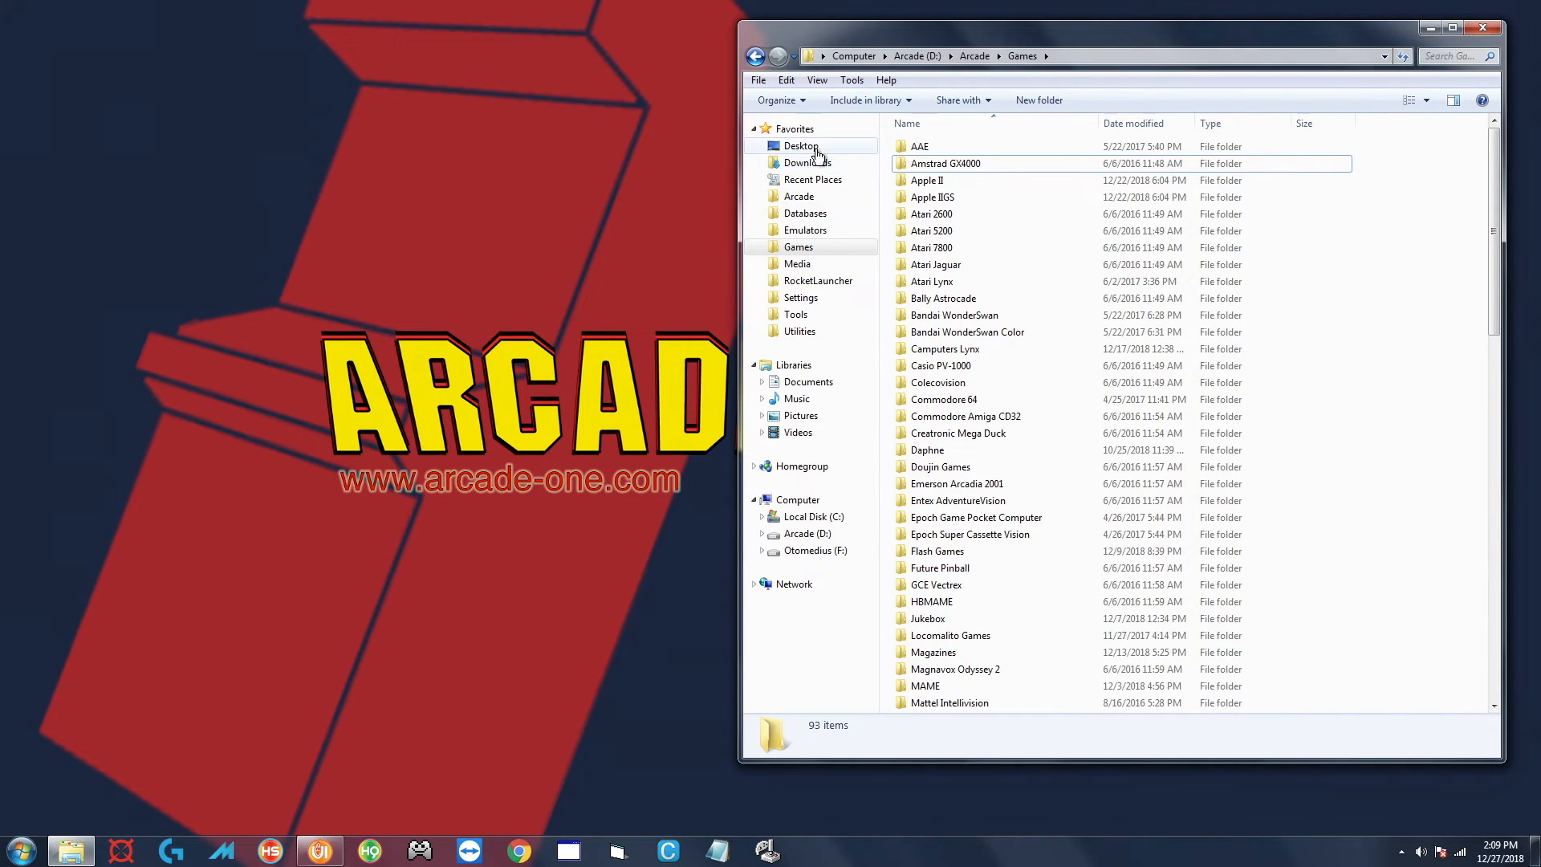
Empty the Recycle Bin from the Desktop, confirming permanent deletion, ending at D:\Arcade\Emulators
click(801, 145)
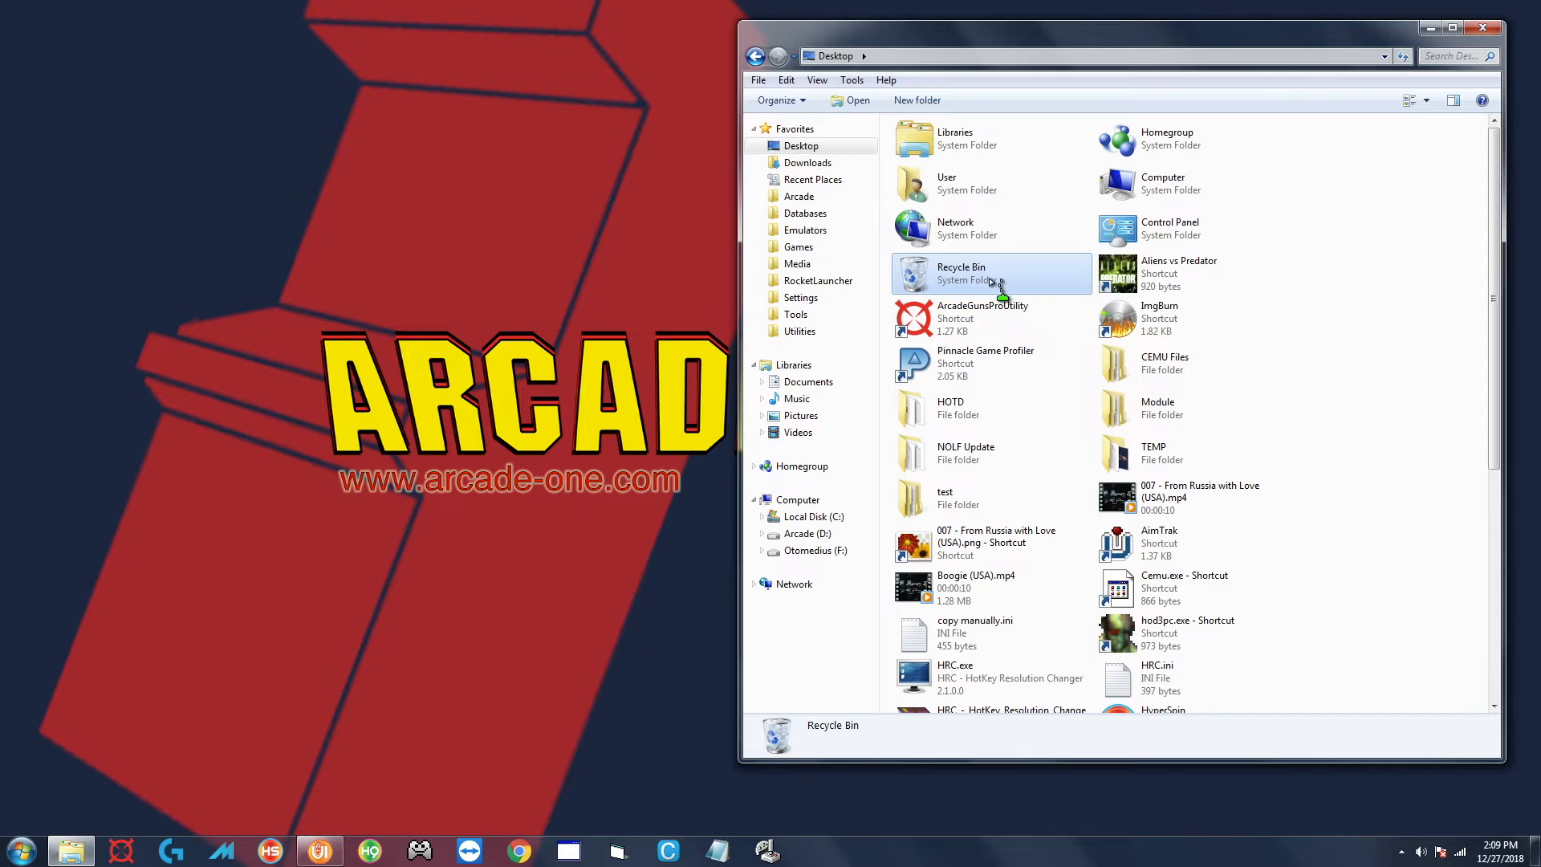
right_click(991, 273)
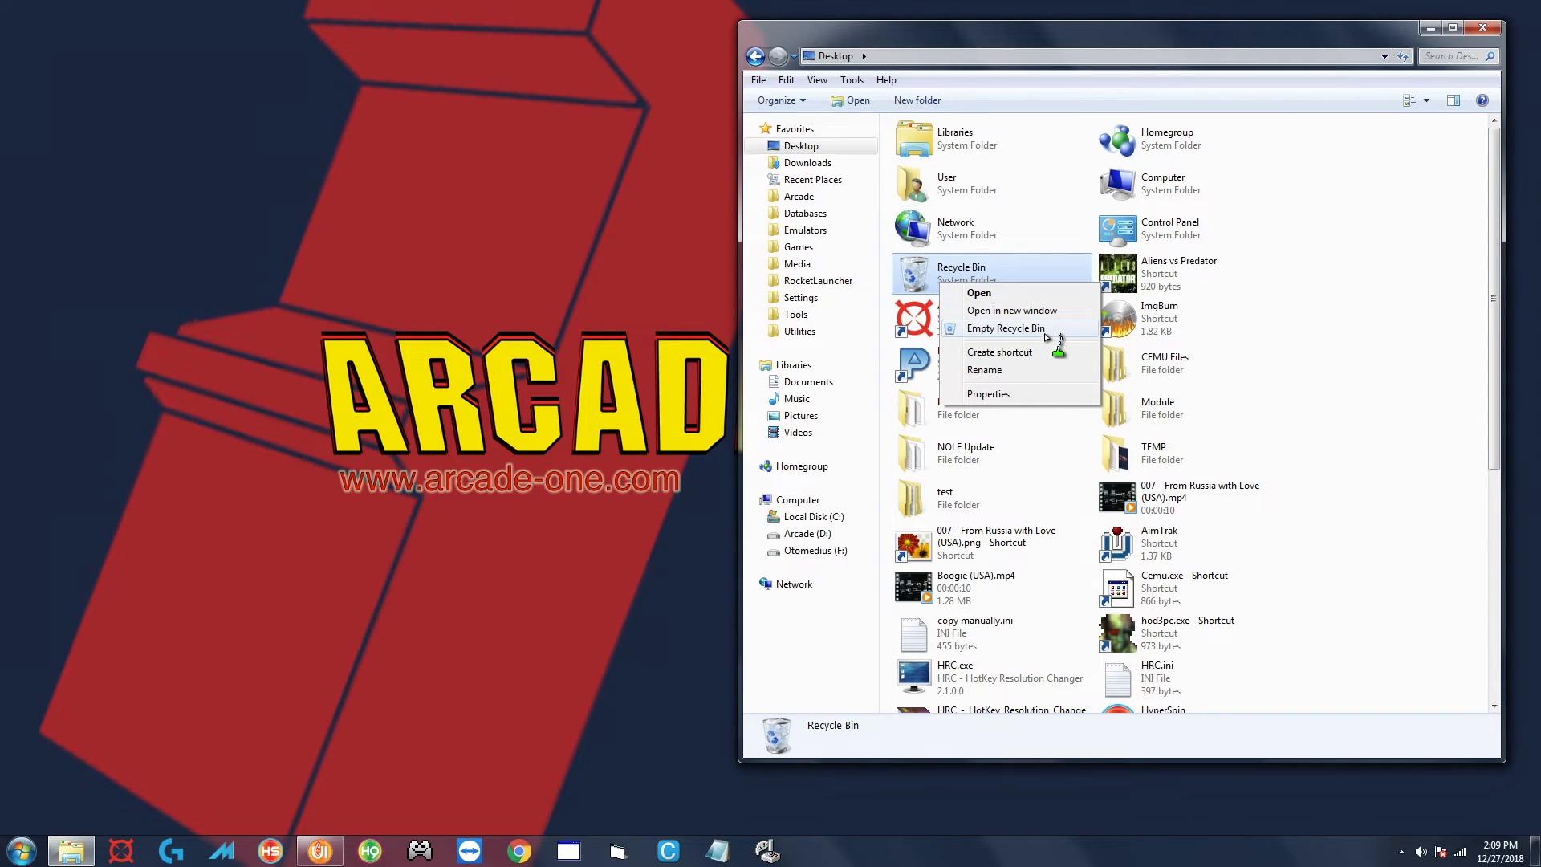
click(1004, 328)
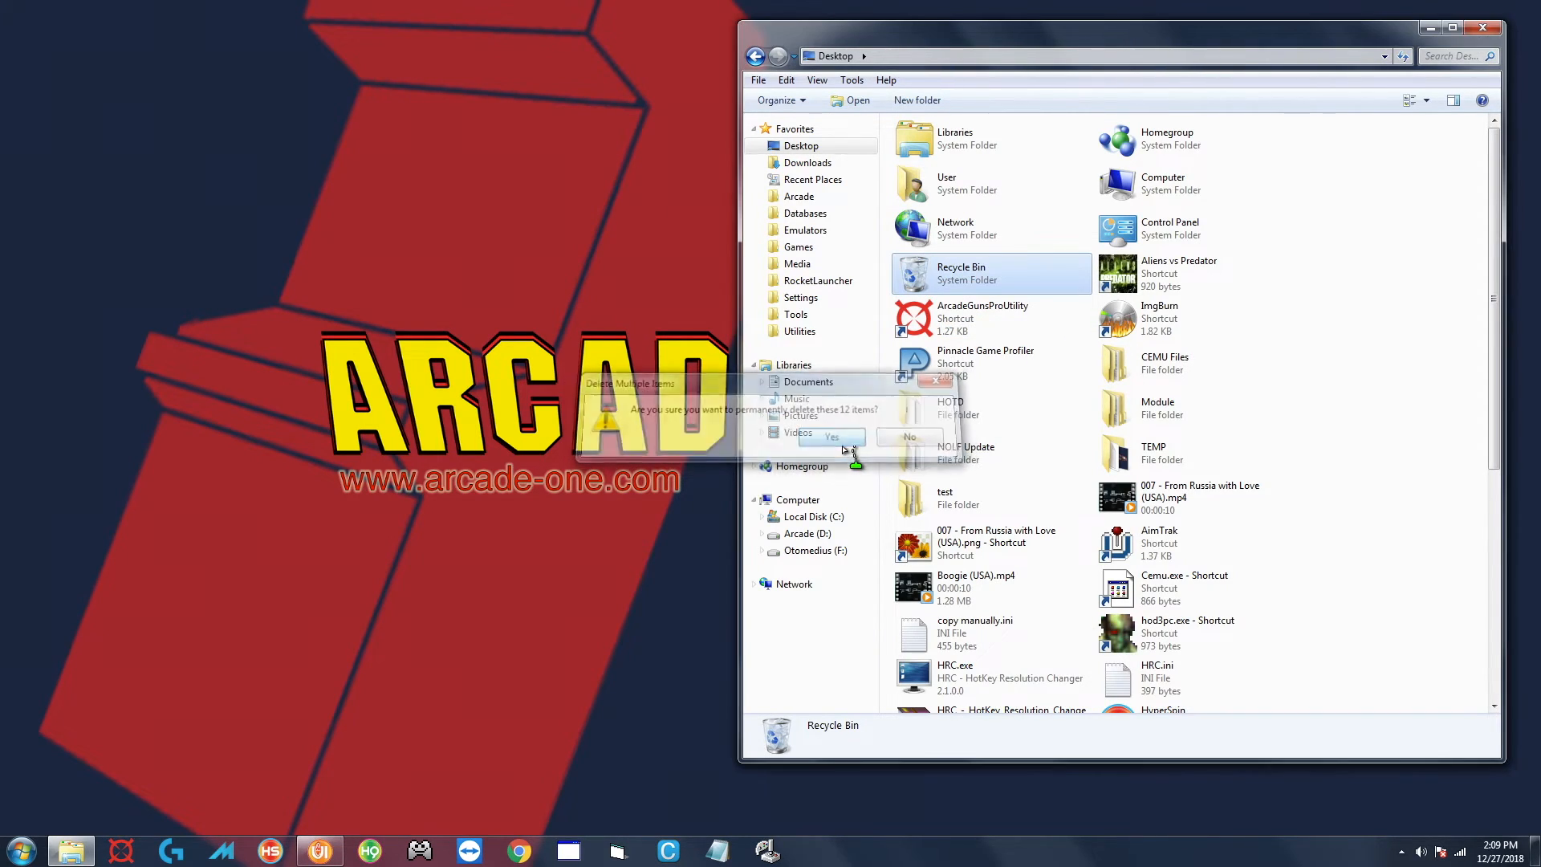
click(826, 435)
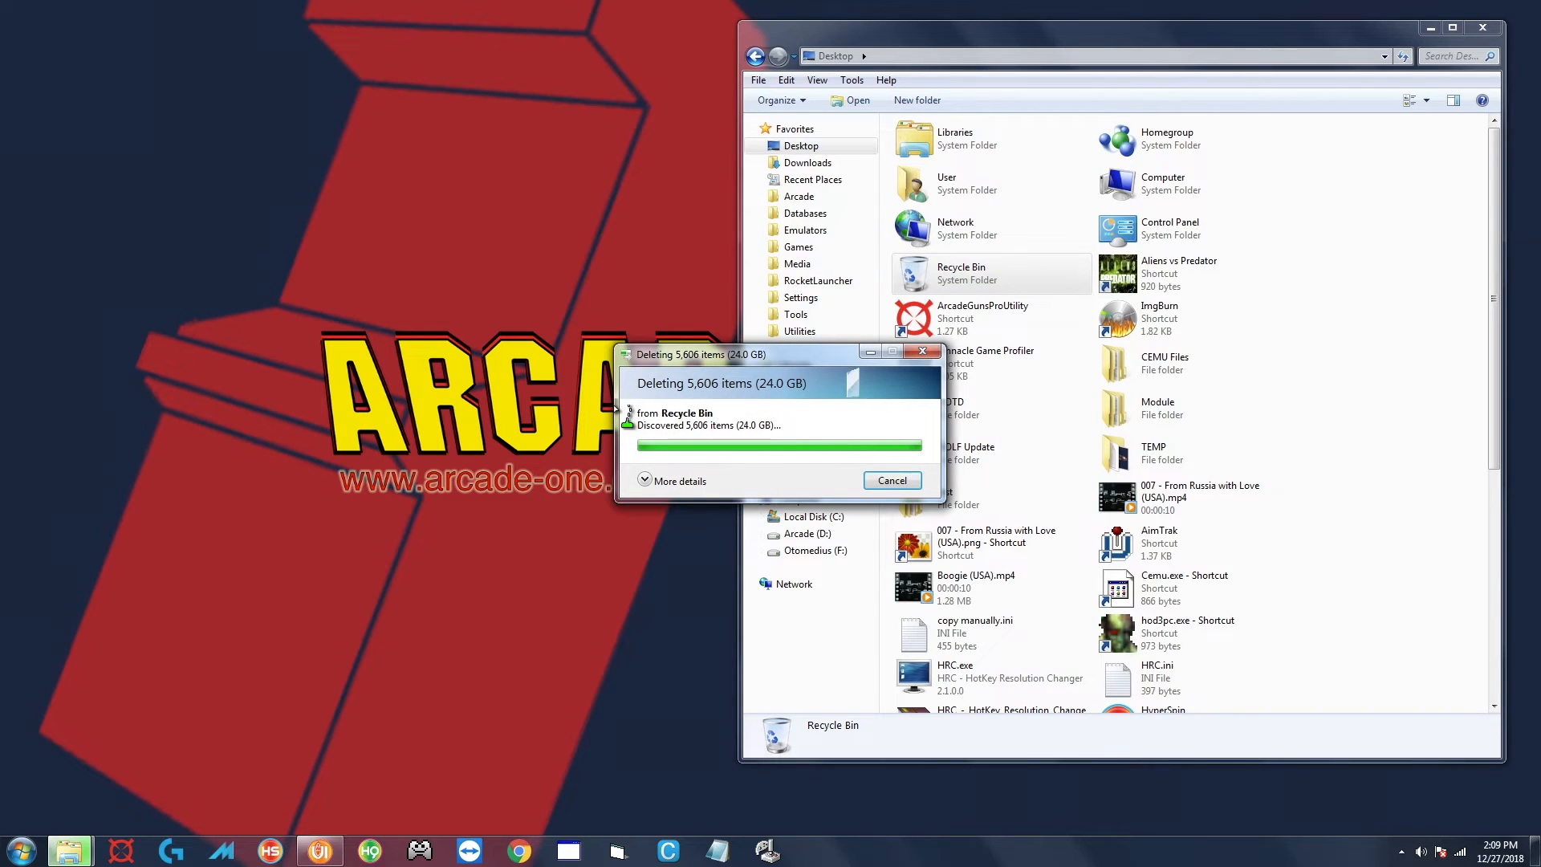
click(890, 481)
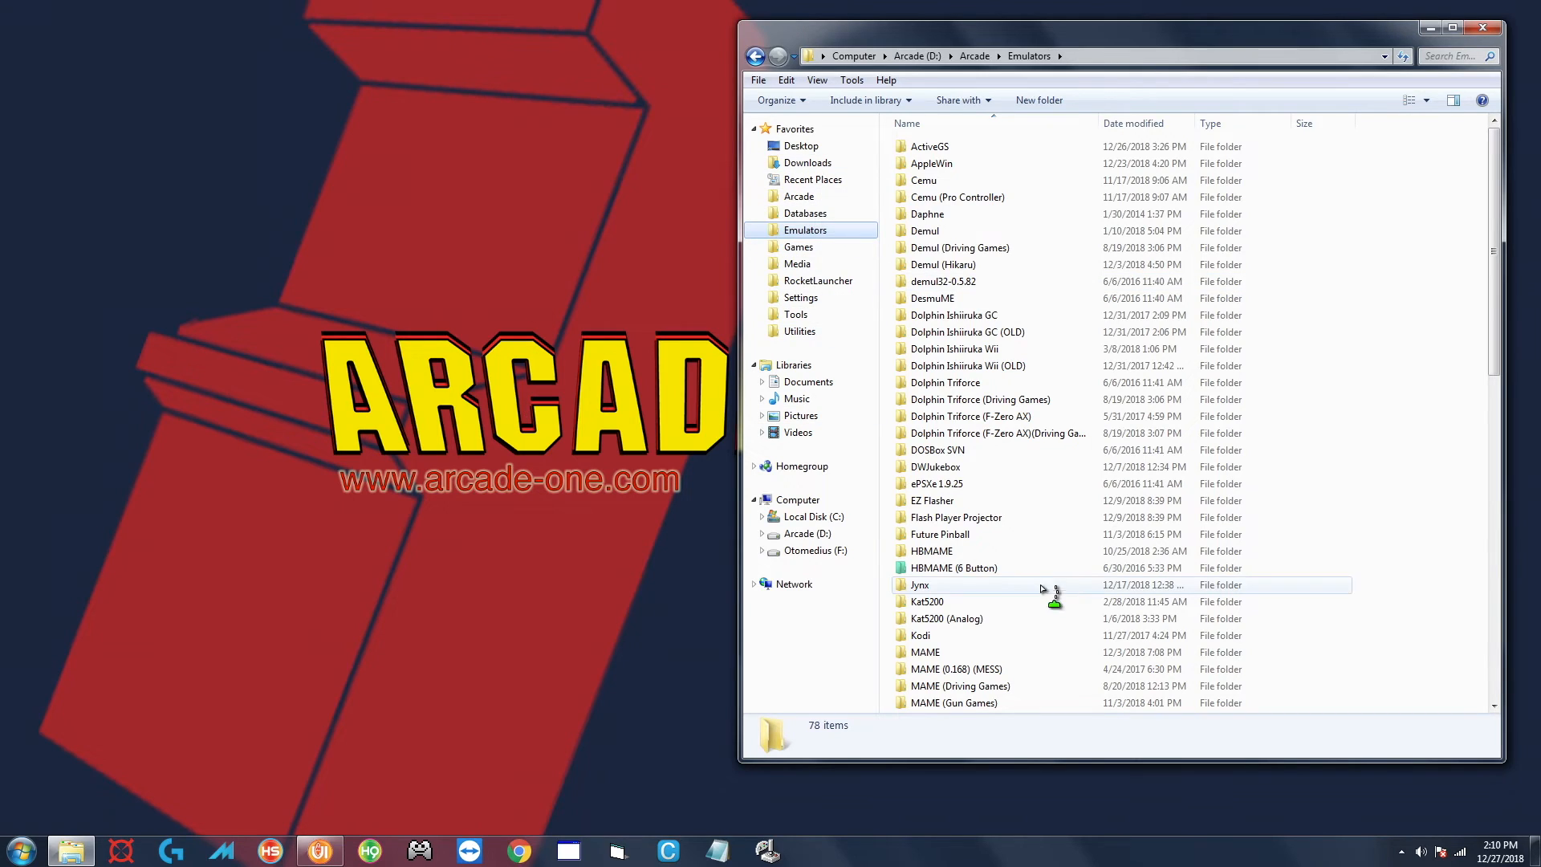
mouse_move(777, 236)
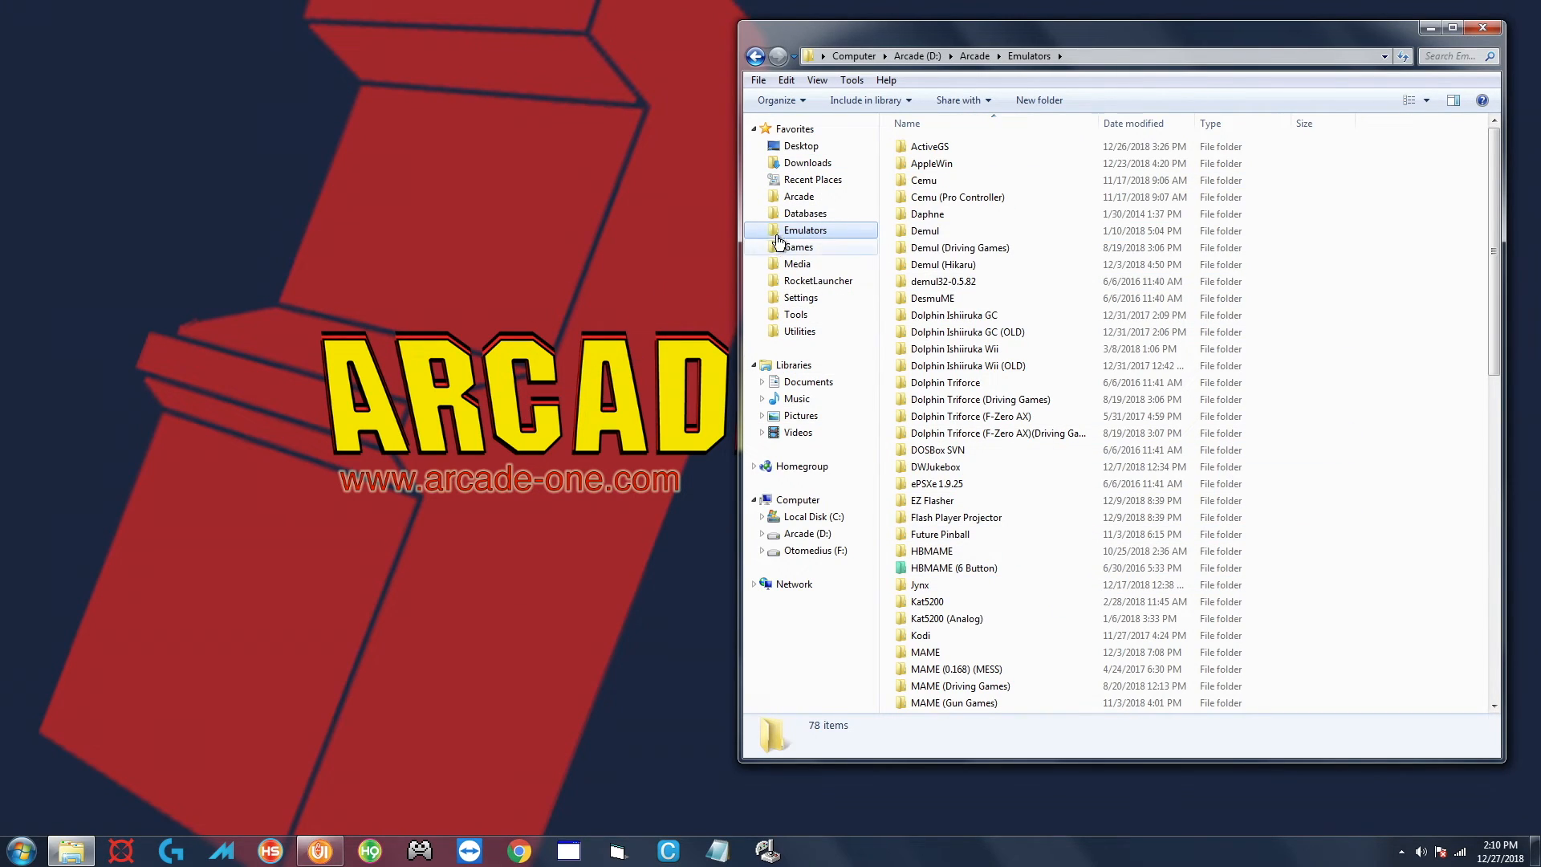
Return to D:\Arcade\Games to verify American Laser Games is gone (93 items)
click(797, 247)
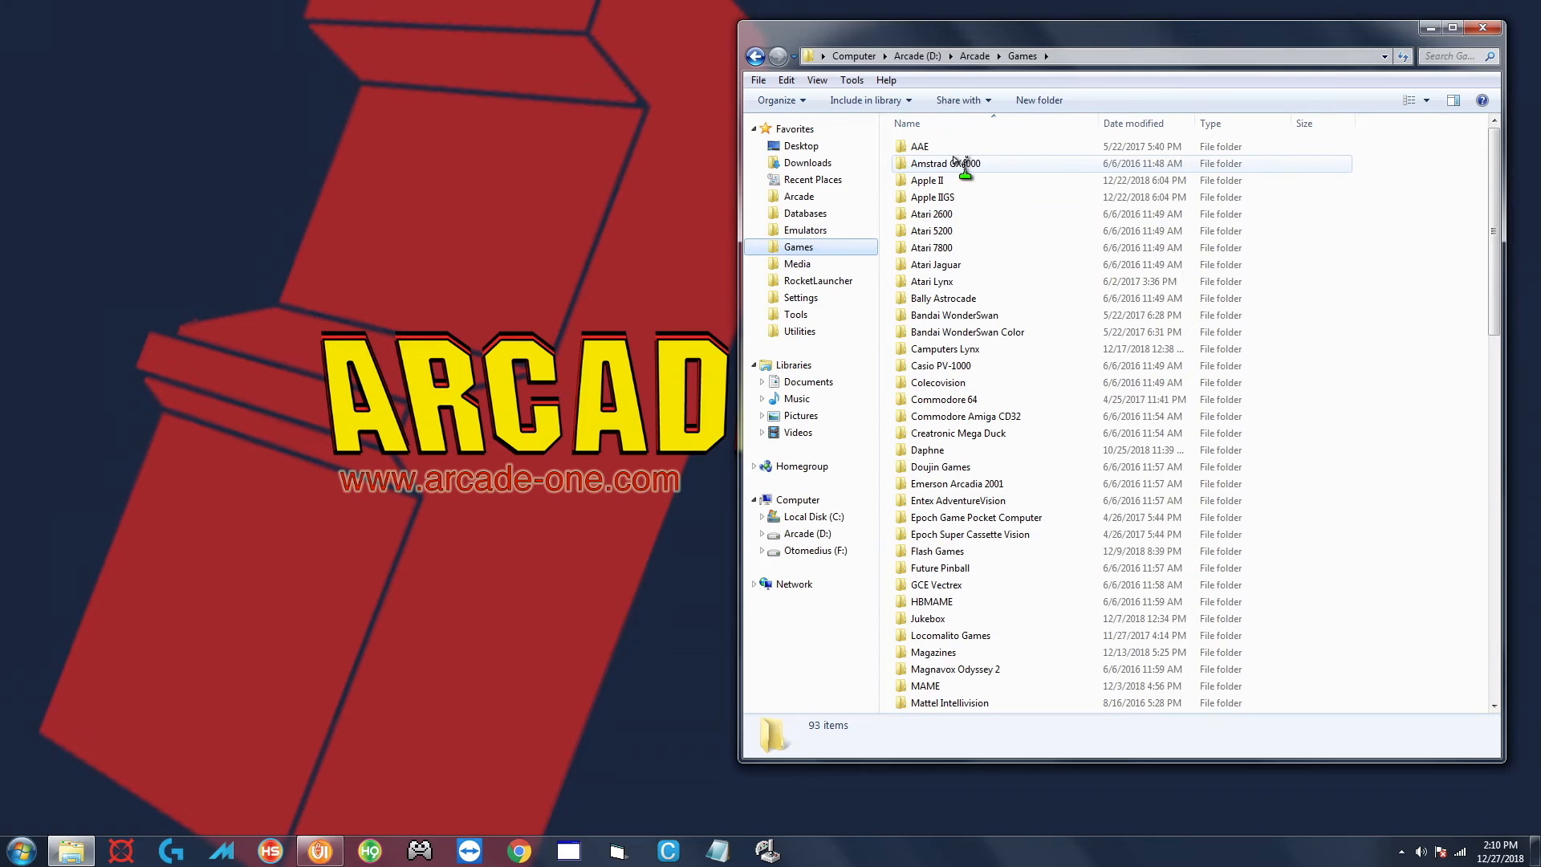
mouse_move(797, 263)
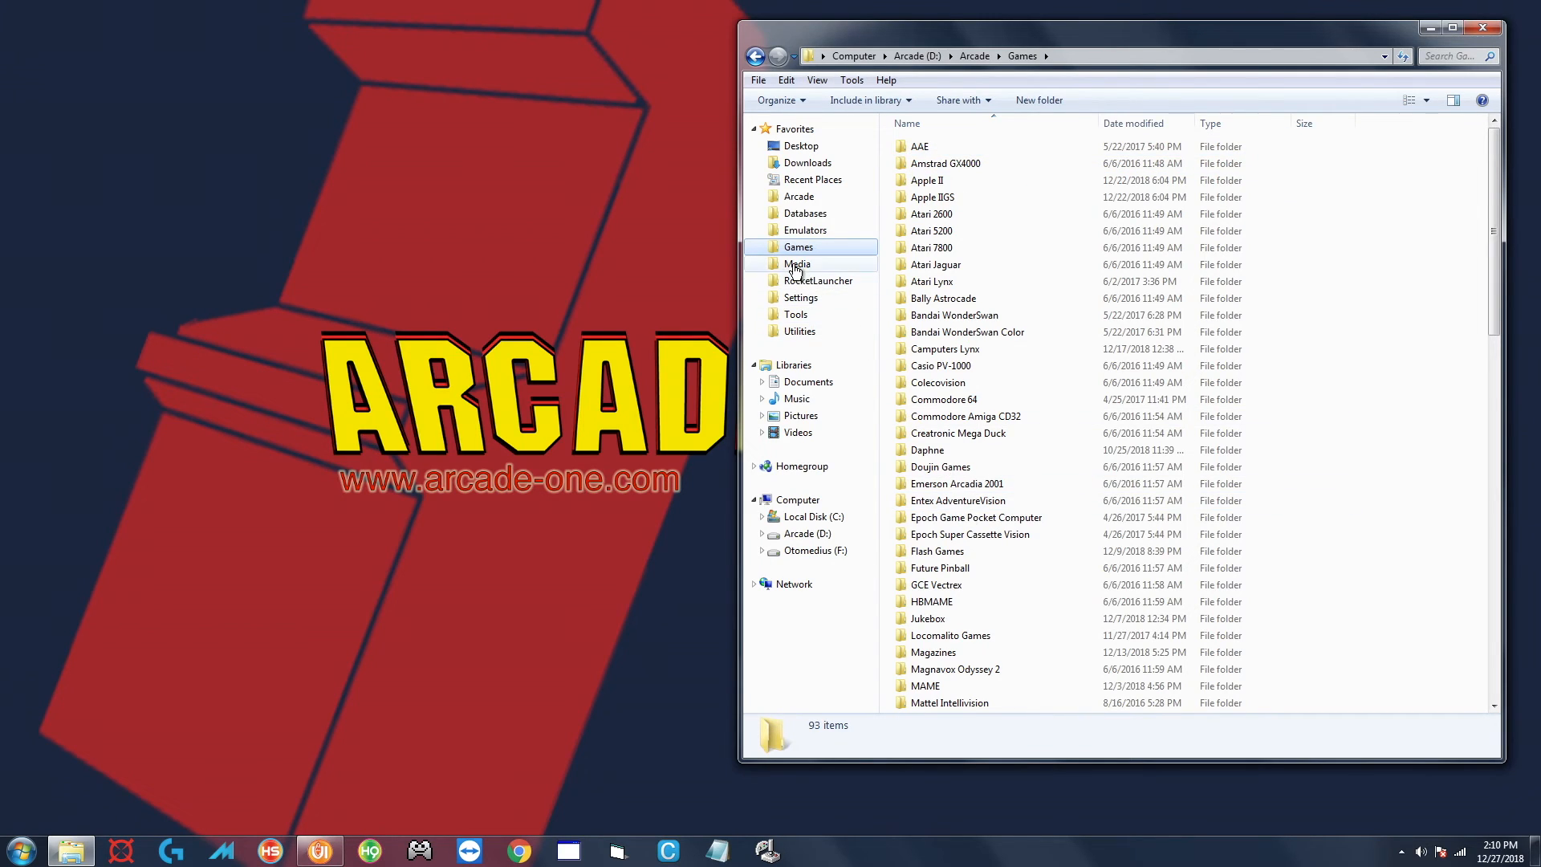
mouse_move(973, 248)
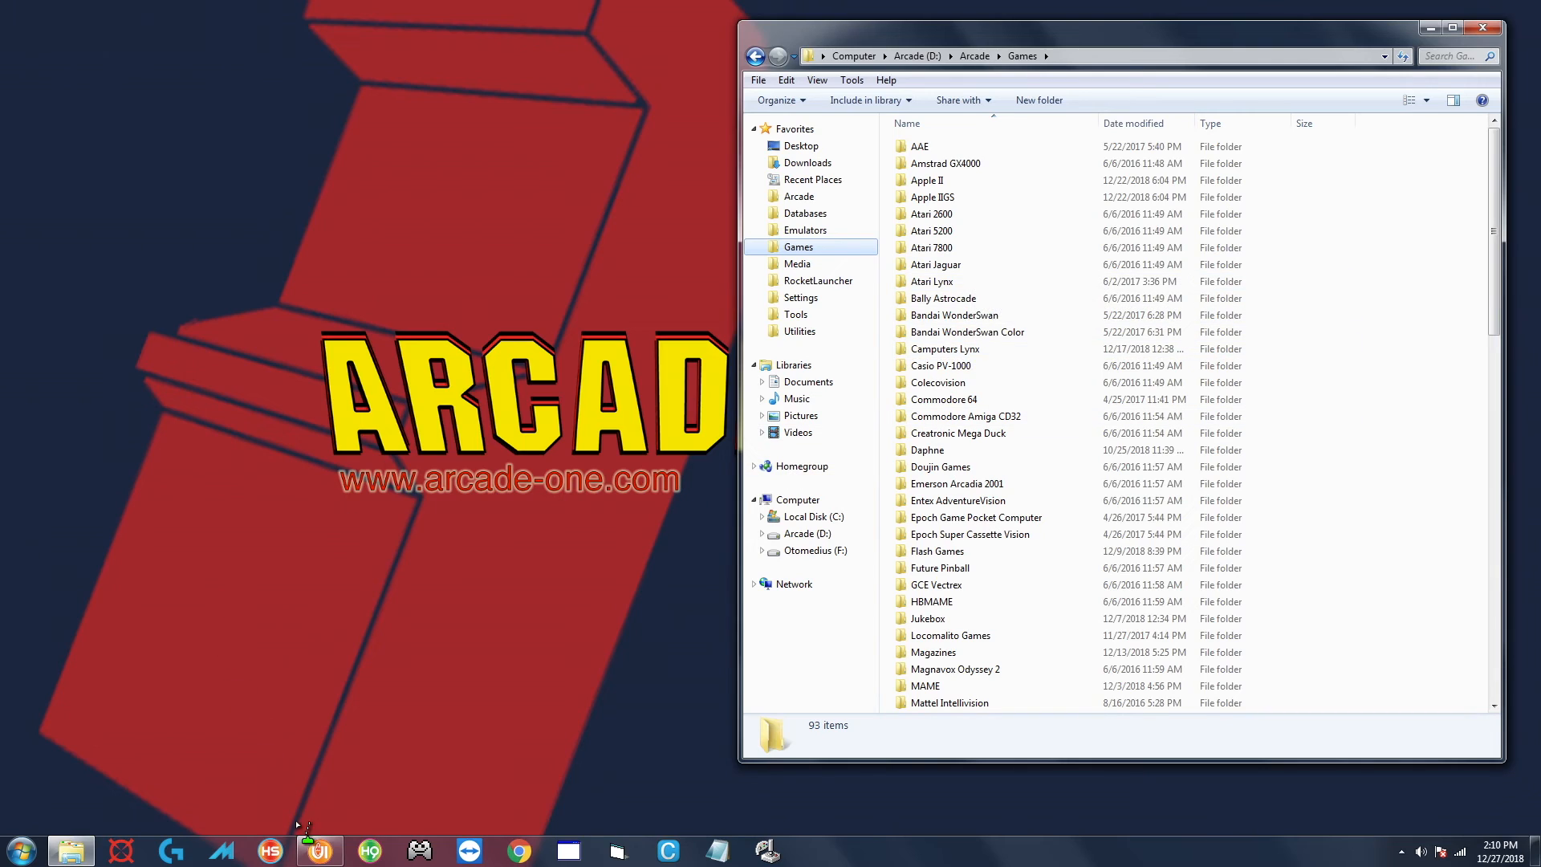
mouse_move(448, 546)
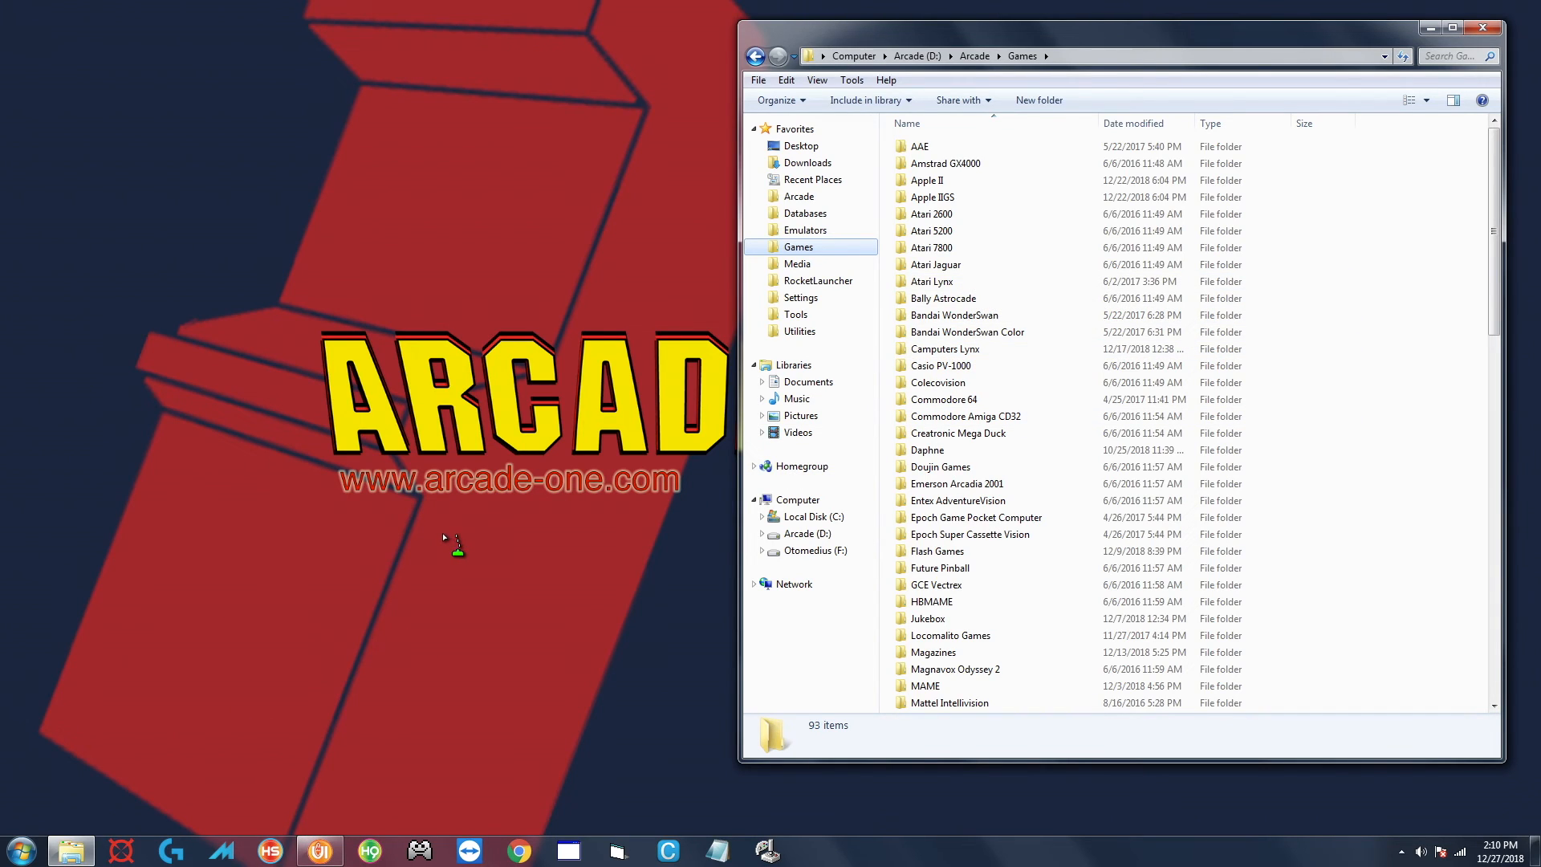